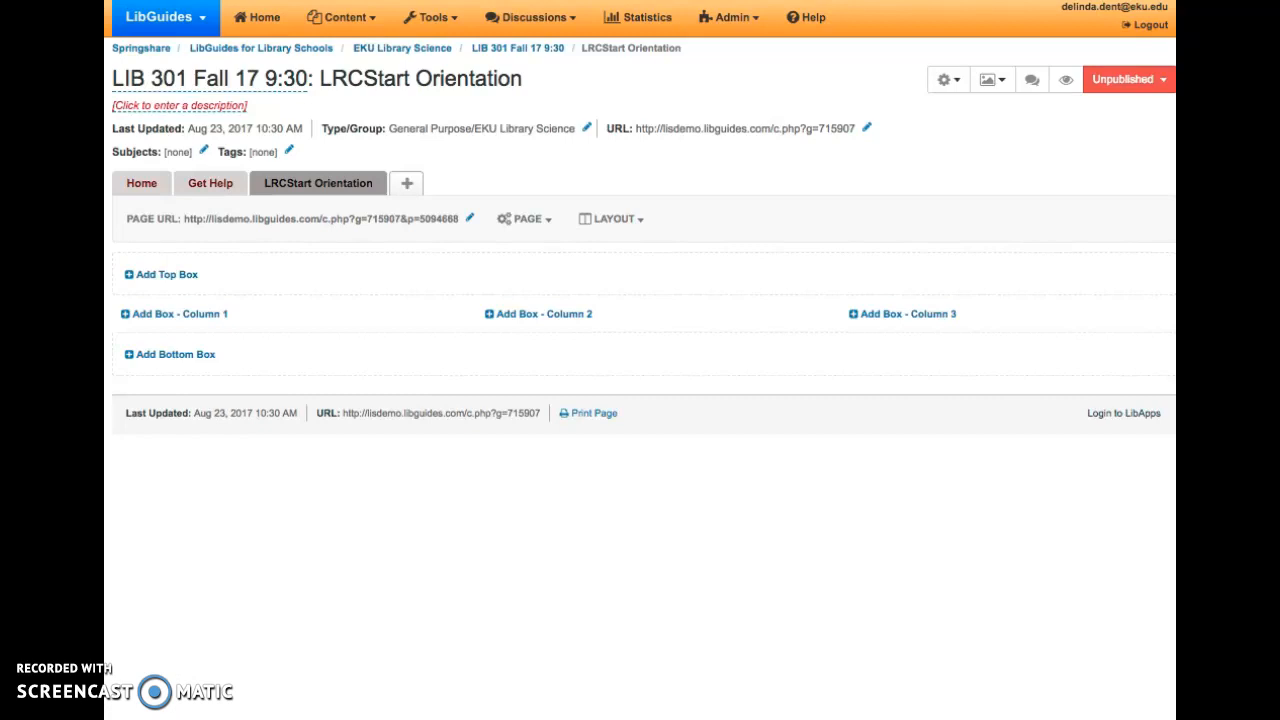
mouse_move(375, 540)
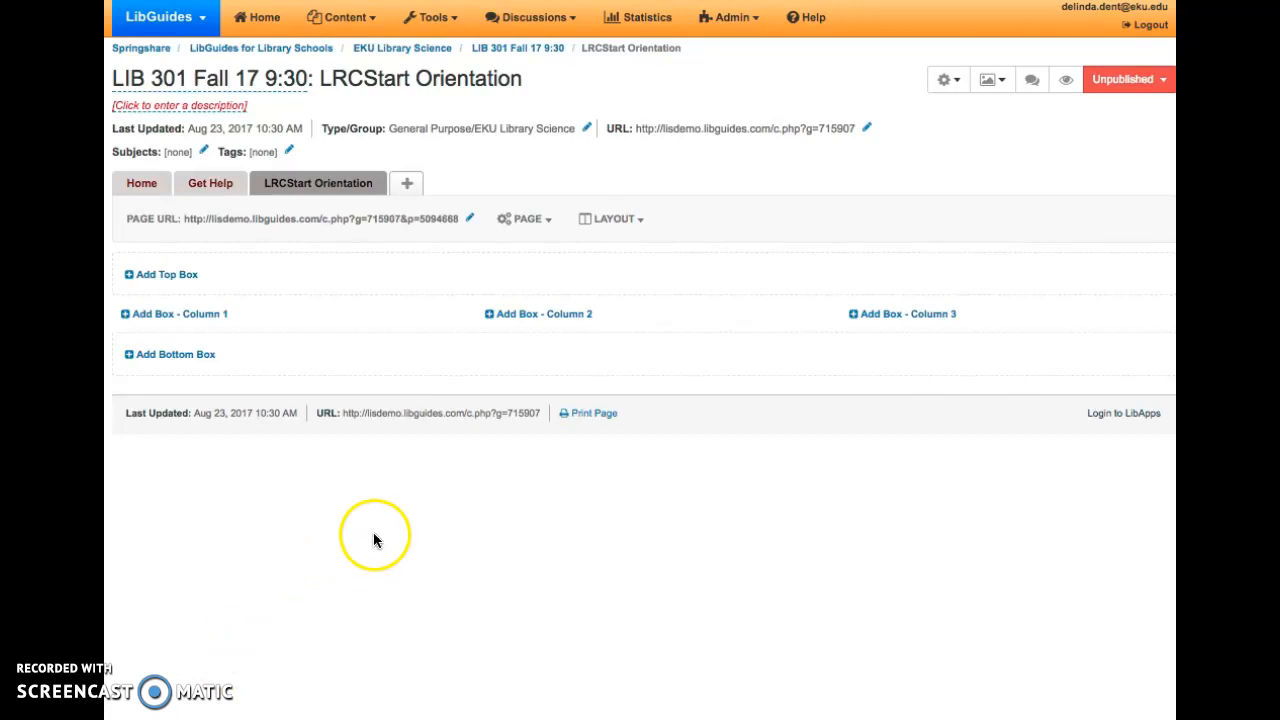
mouse_move(318, 183)
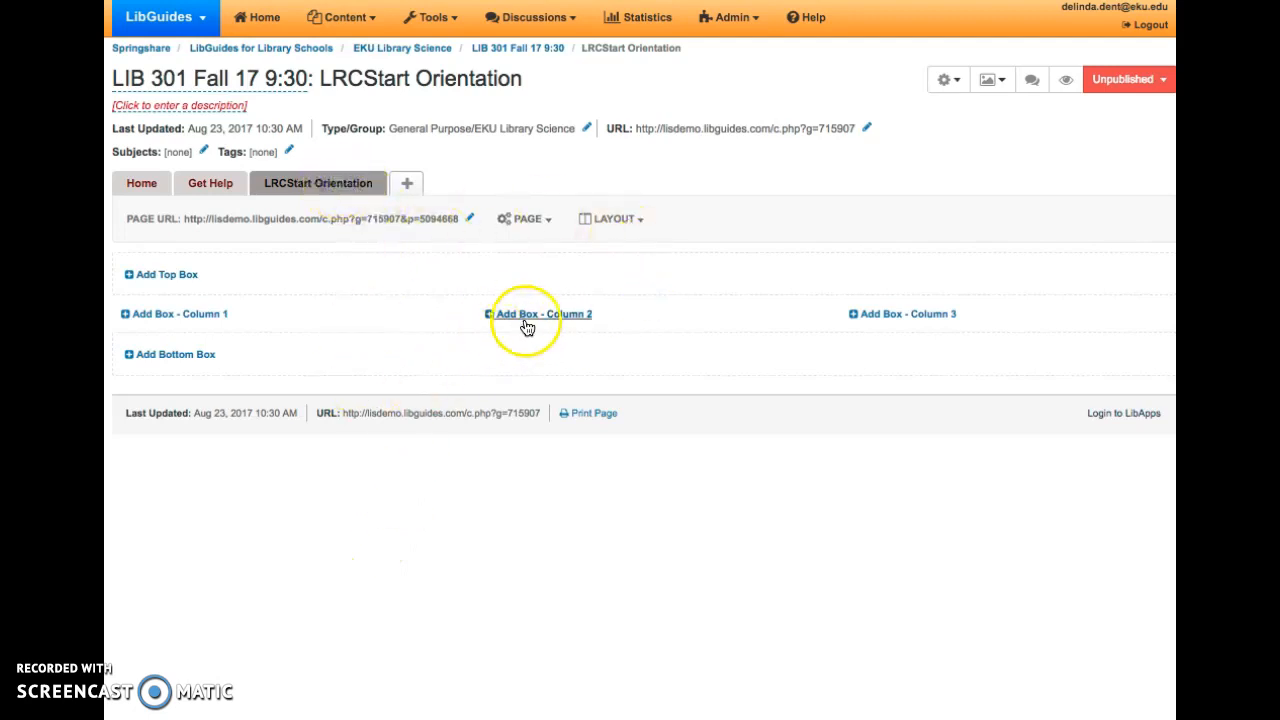
mouse_move(237, 325)
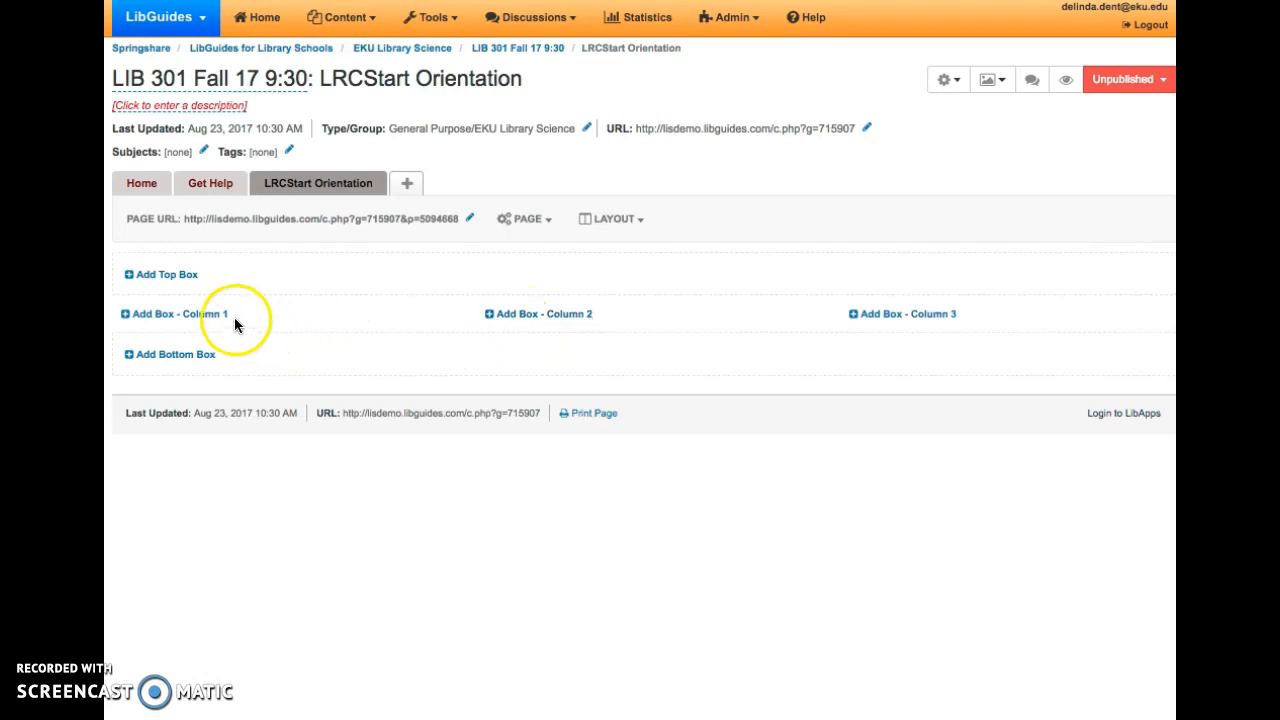
mouse_move(540, 327)
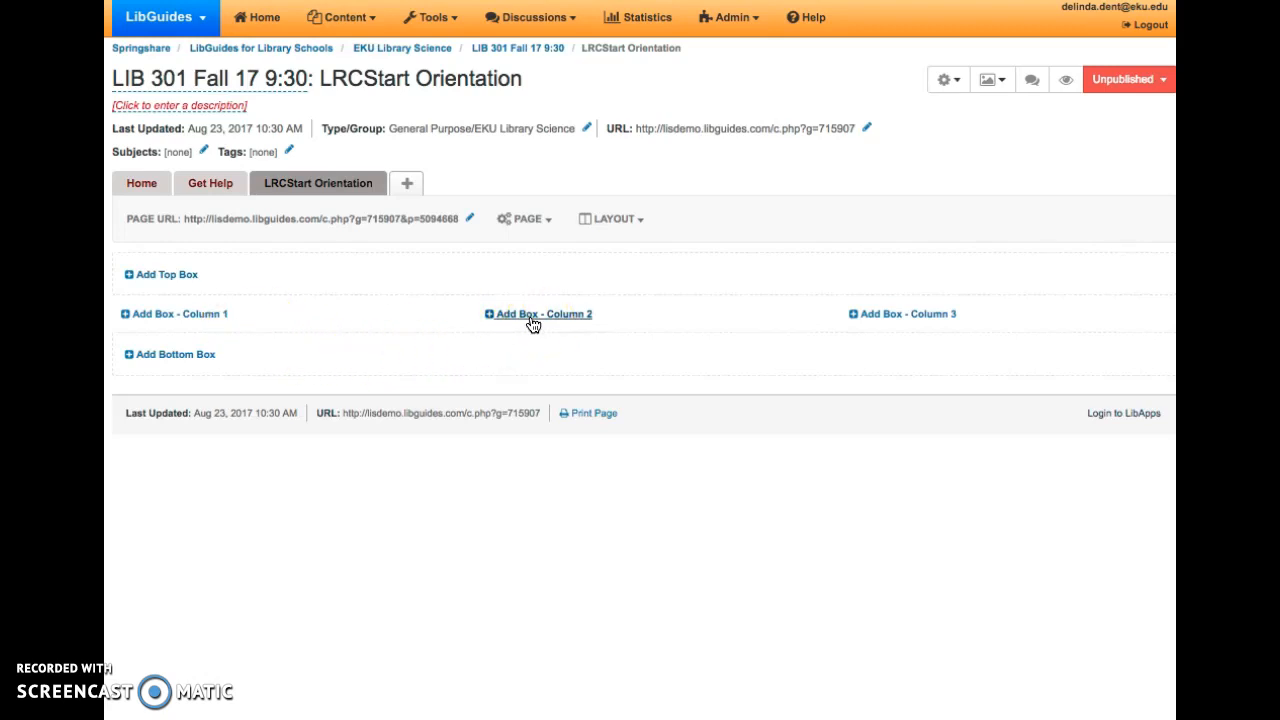
left_click(537, 313)
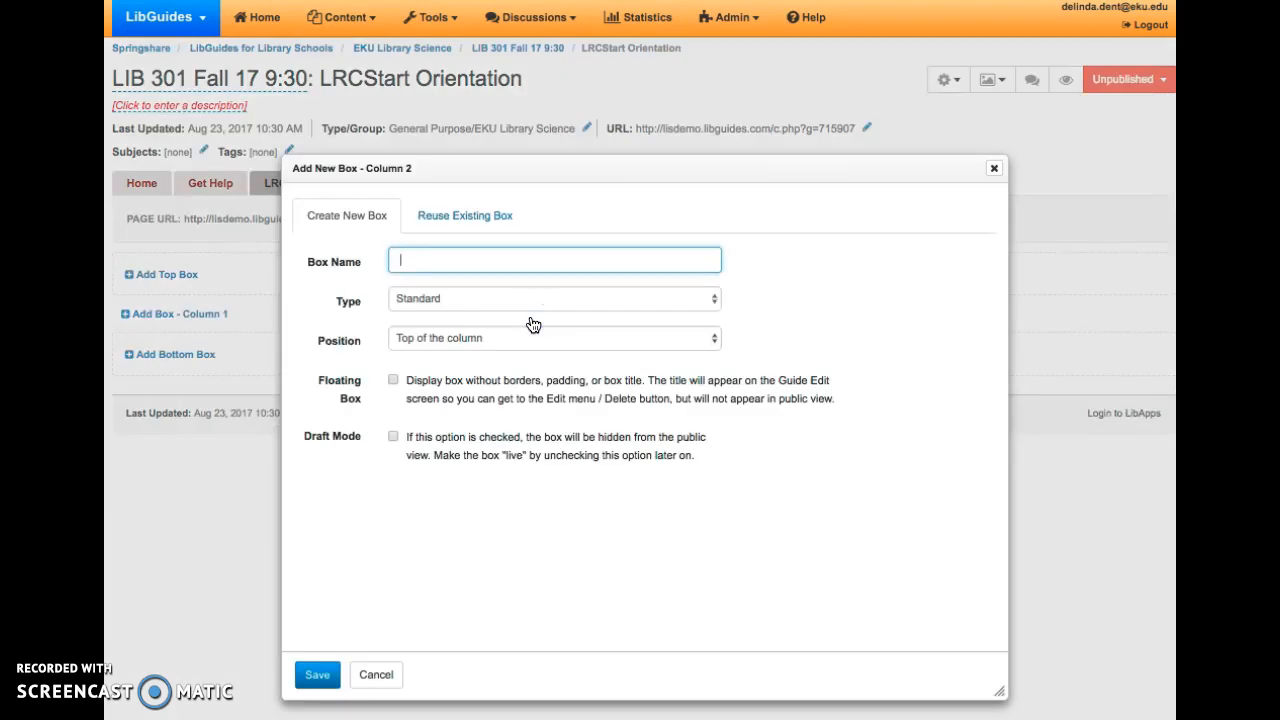
type("Cindy")
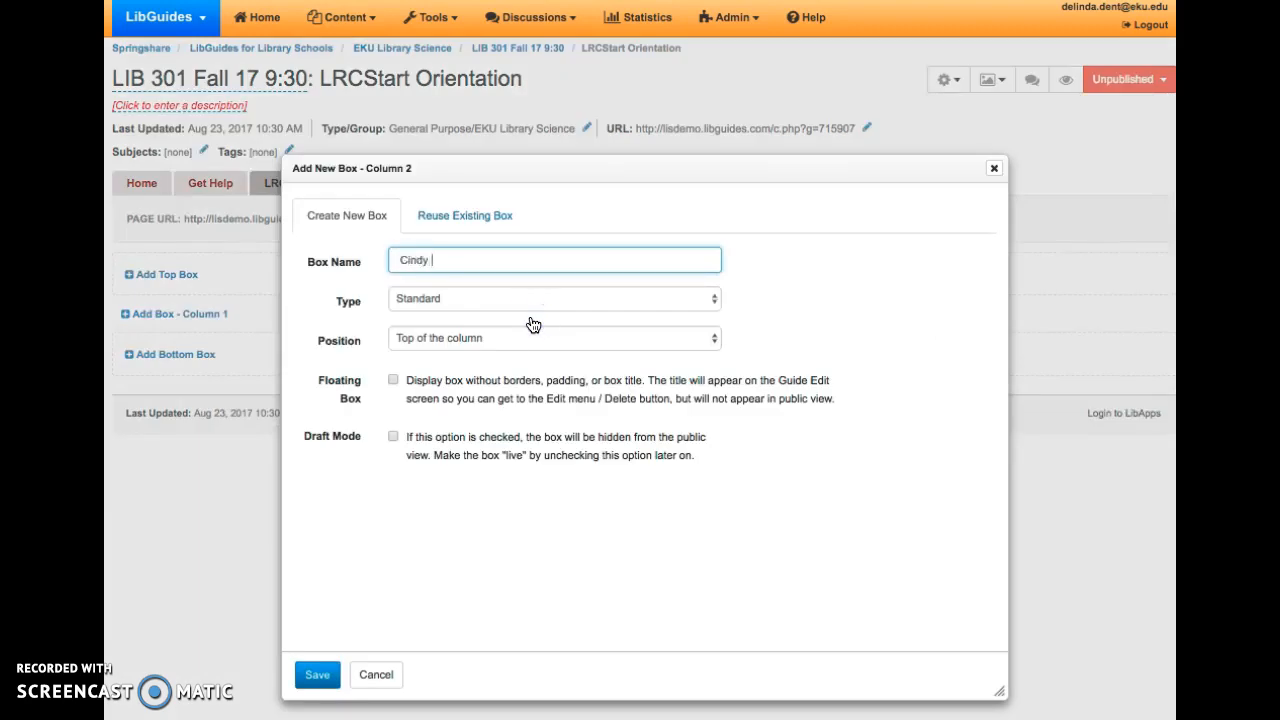
type("Judd")
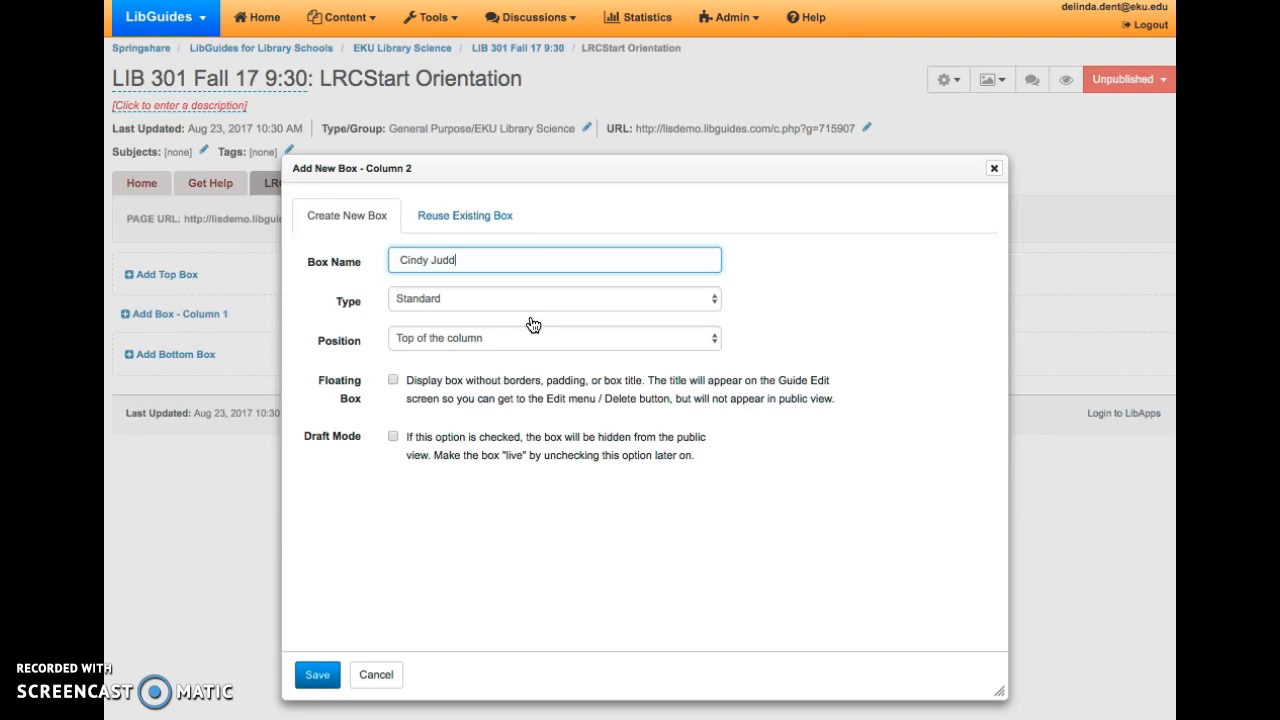
left_click(553, 298)
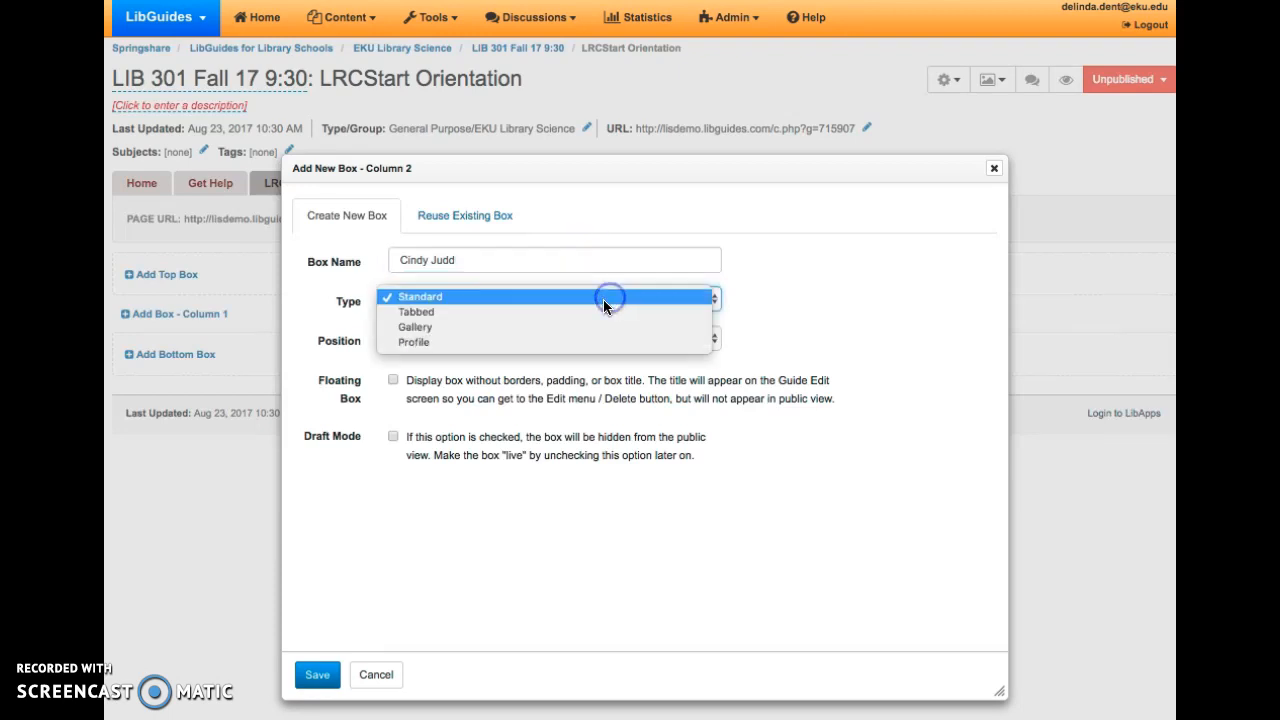
left_click(414, 327)
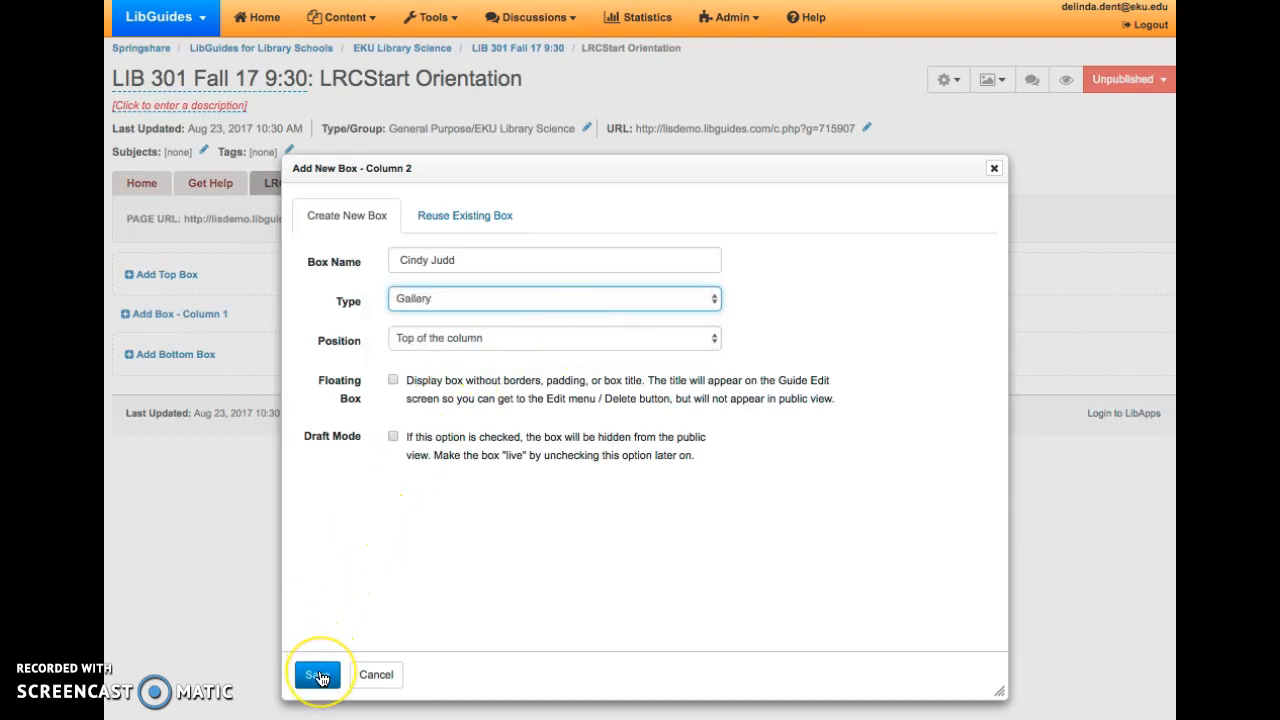
left_click(318, 674)
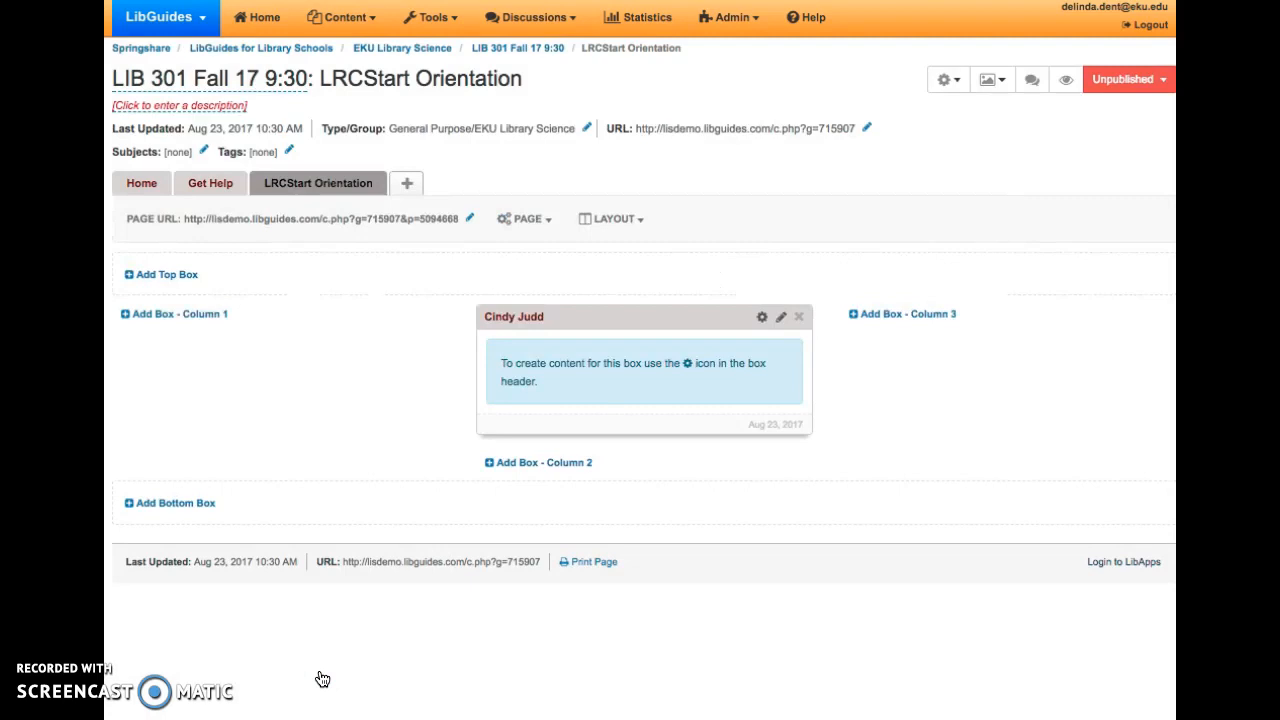
mouse_move(752, 336)
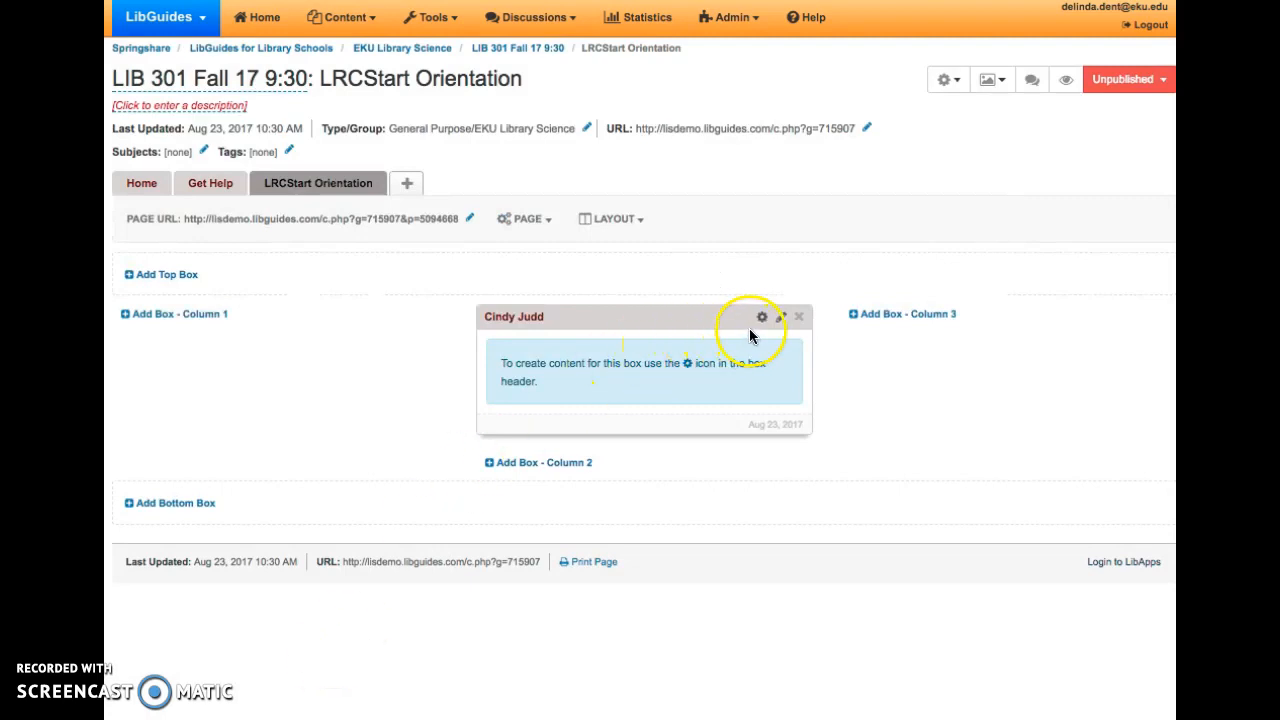
mouse_move(765, 320)
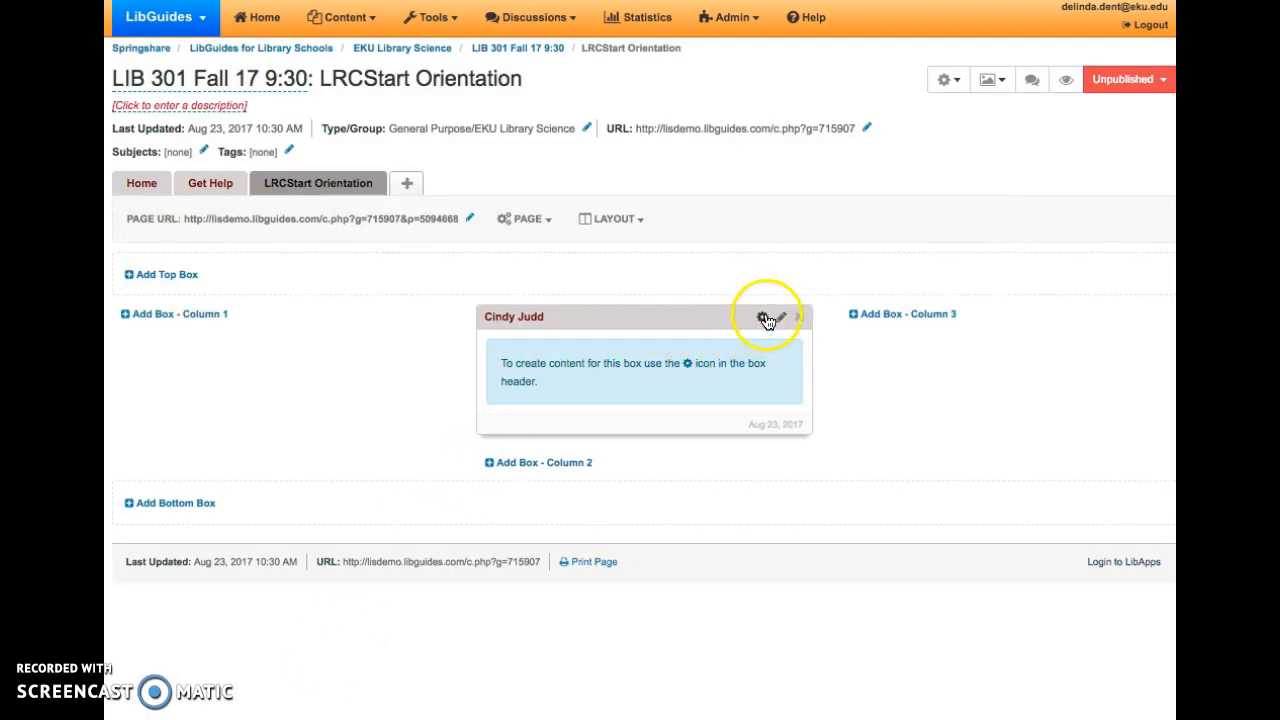
left_click(762, 316)
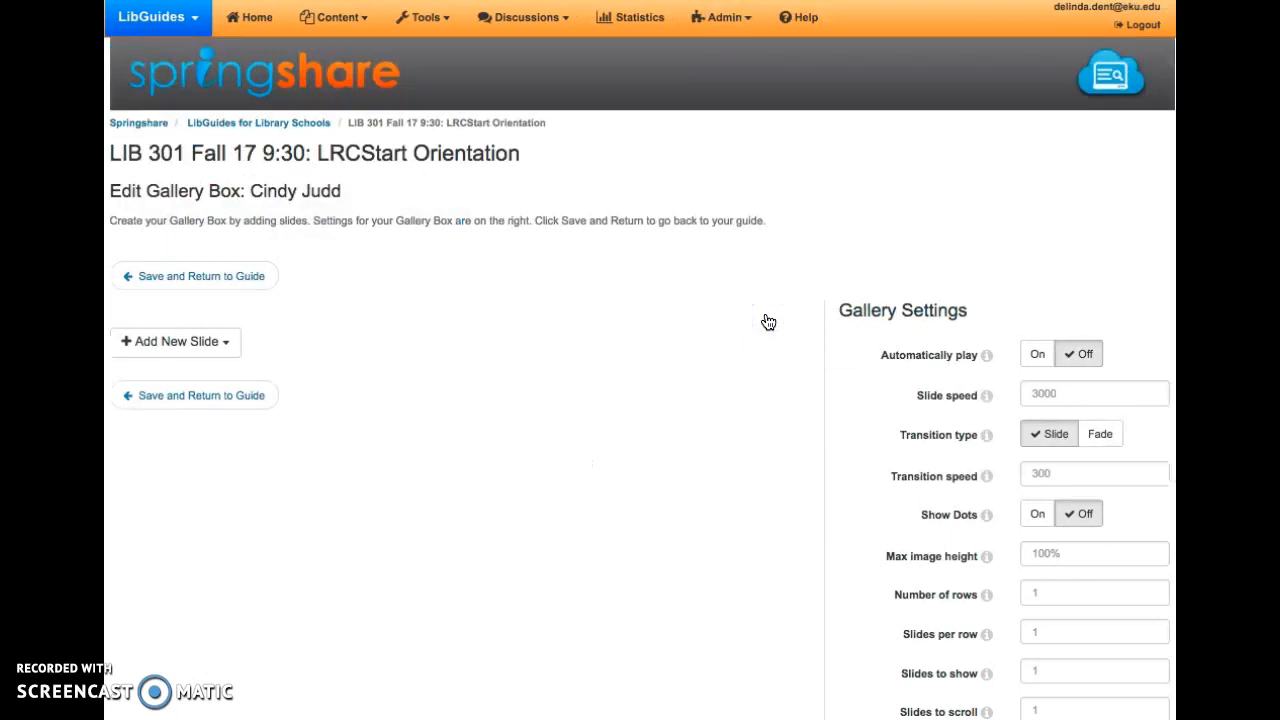
mouse_move(355, 347)
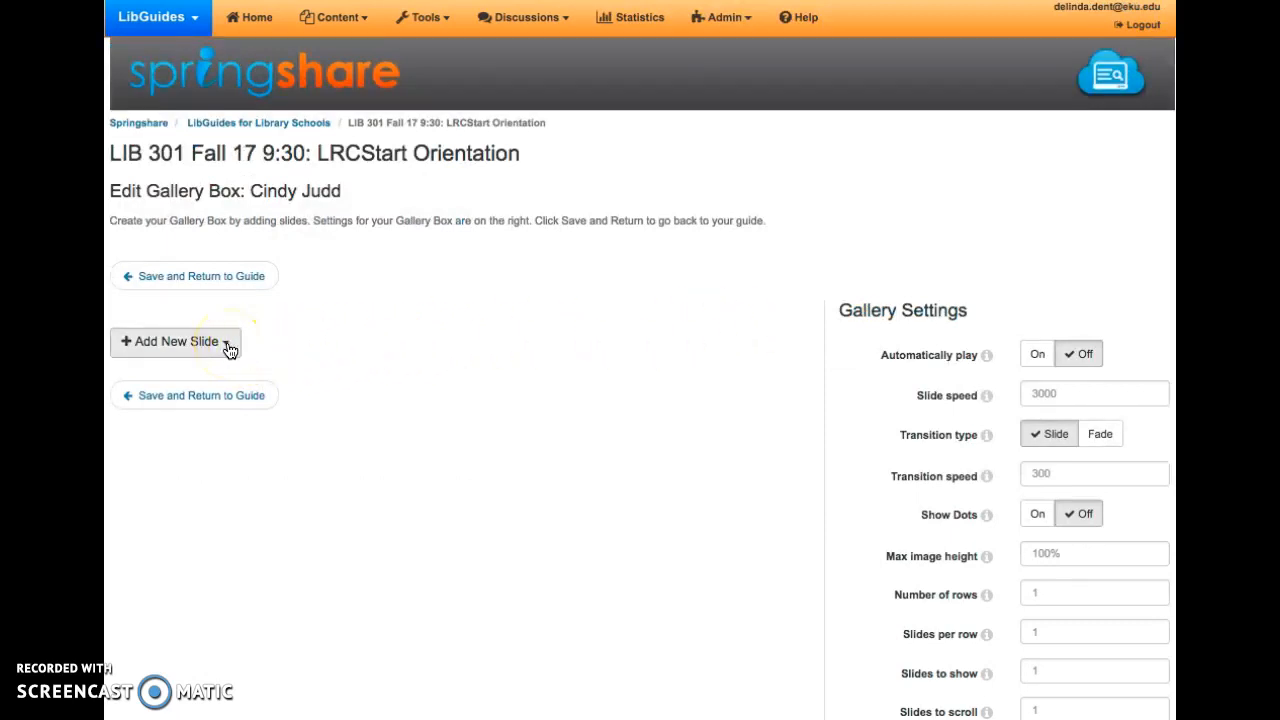
left_click(175, 341)
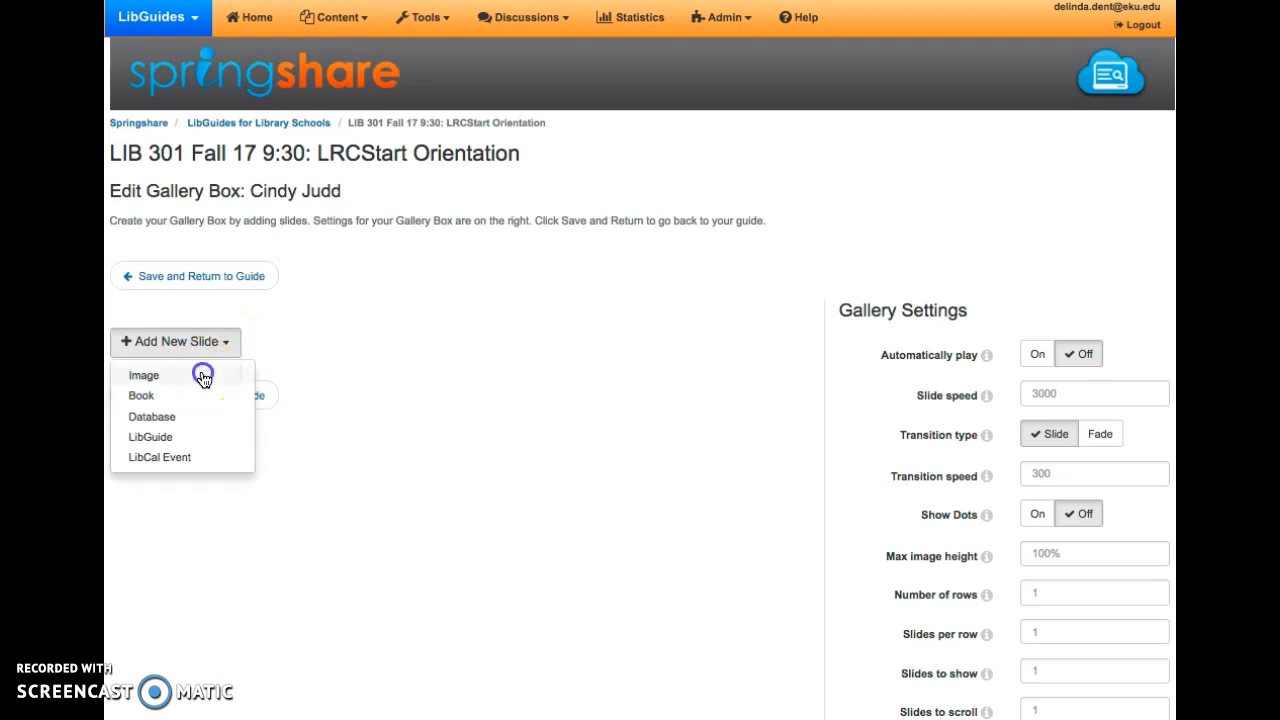
left_click(143, 374)
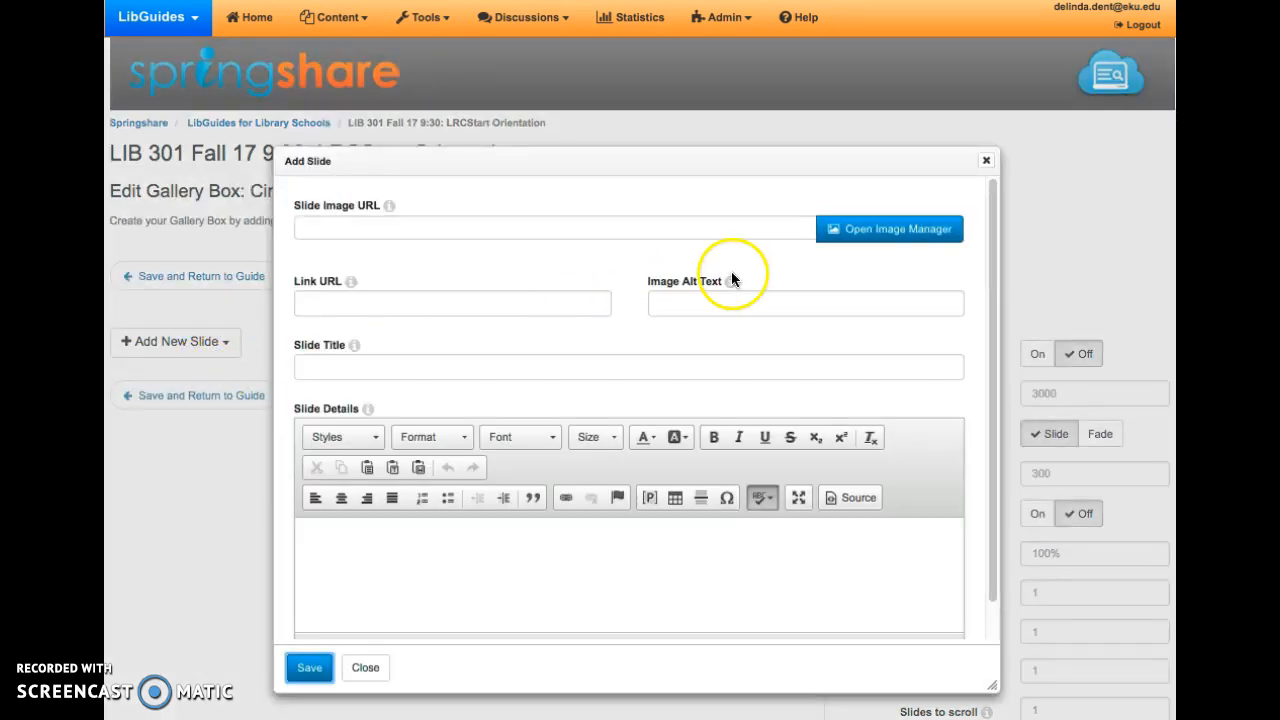
Upload Chapter book.png into the Image Manager library, bringing it to 17 files.
left_click(889, 228)
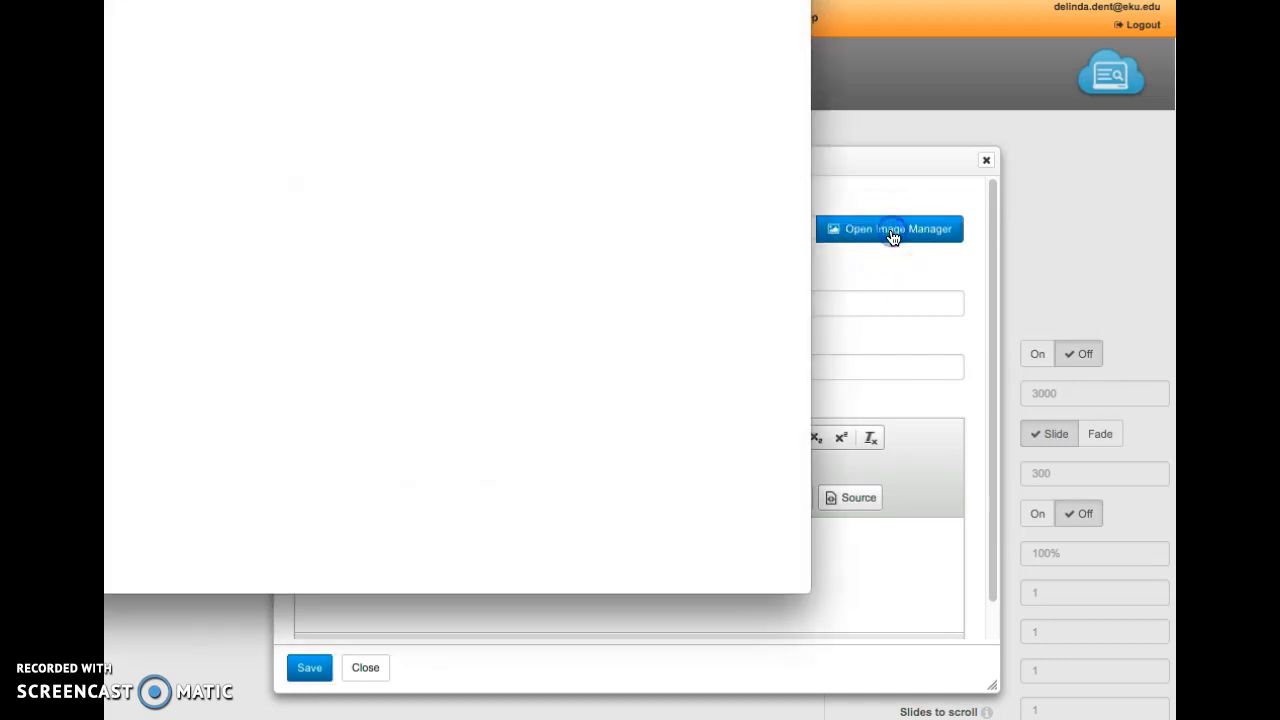
left_click(888, 228)
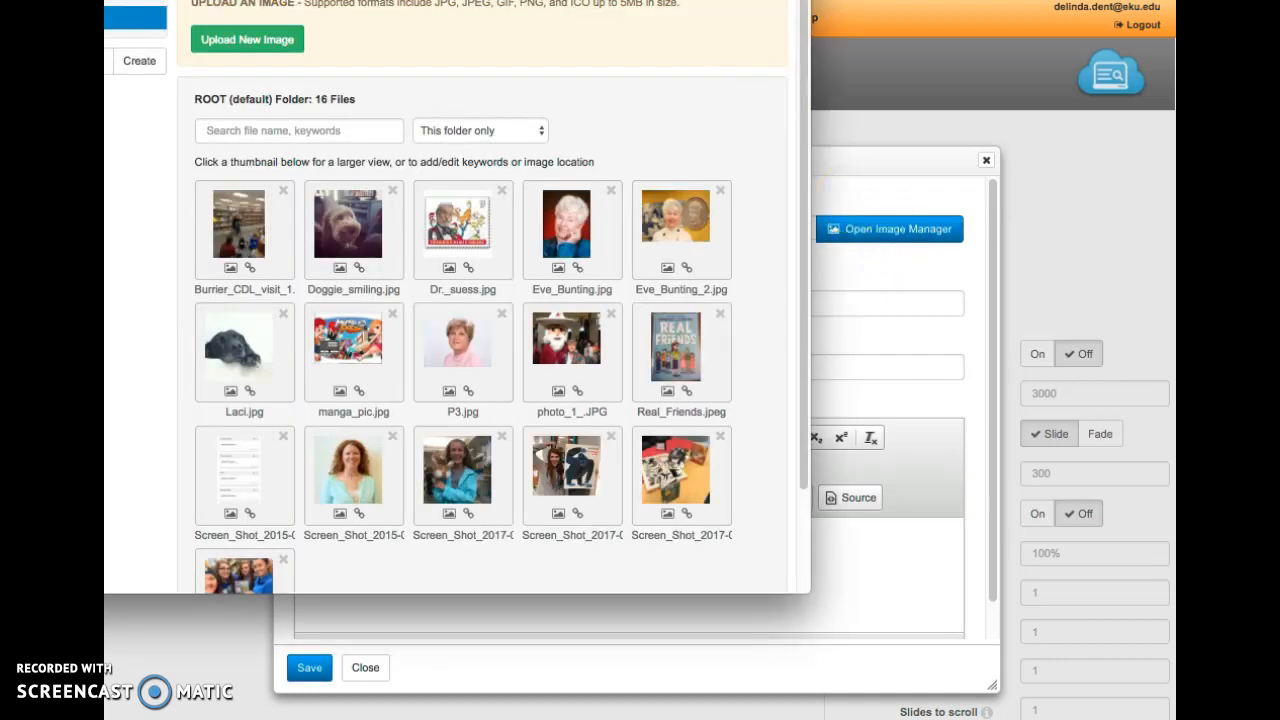
scroll("up", 3)
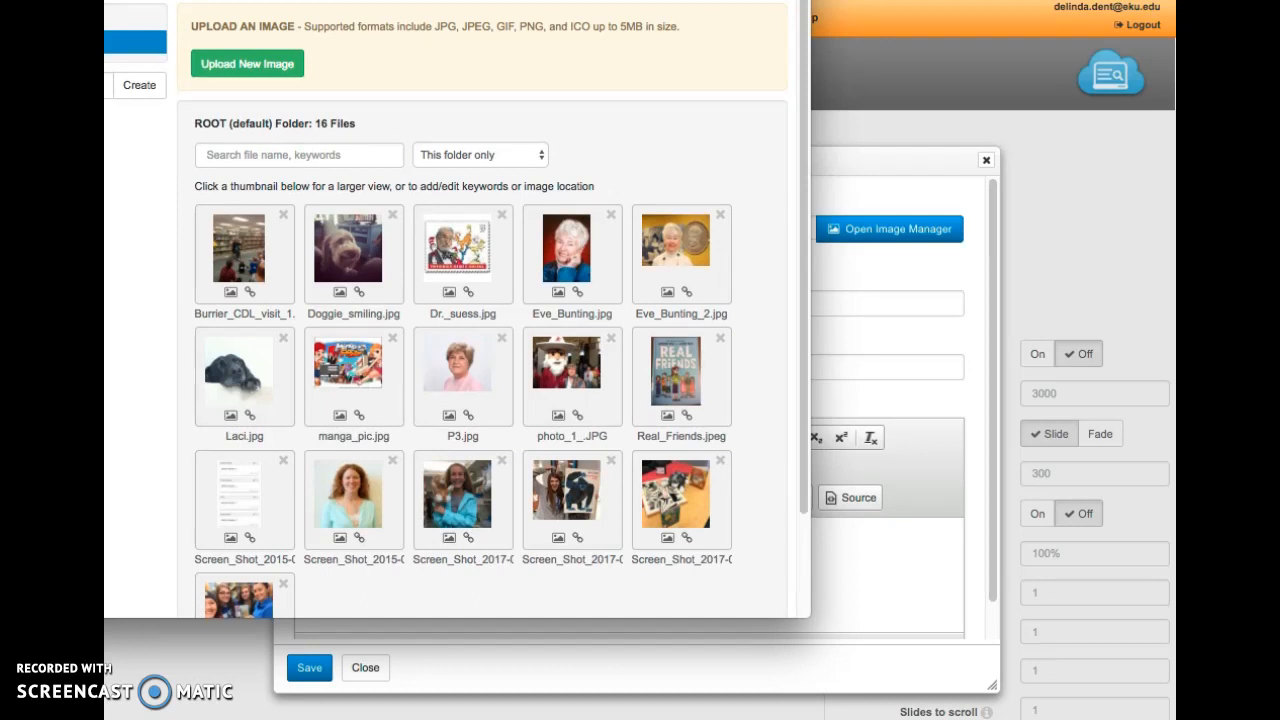
left_click(246, 63)
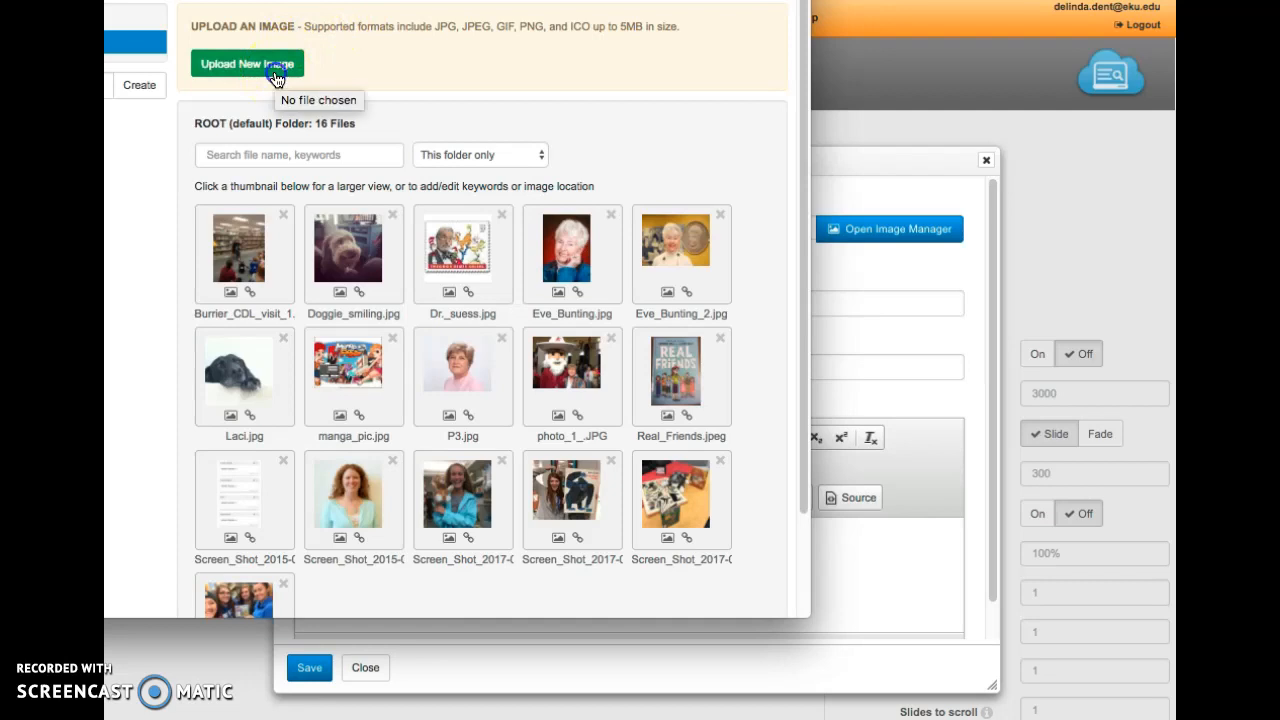
left_click(247, 63)
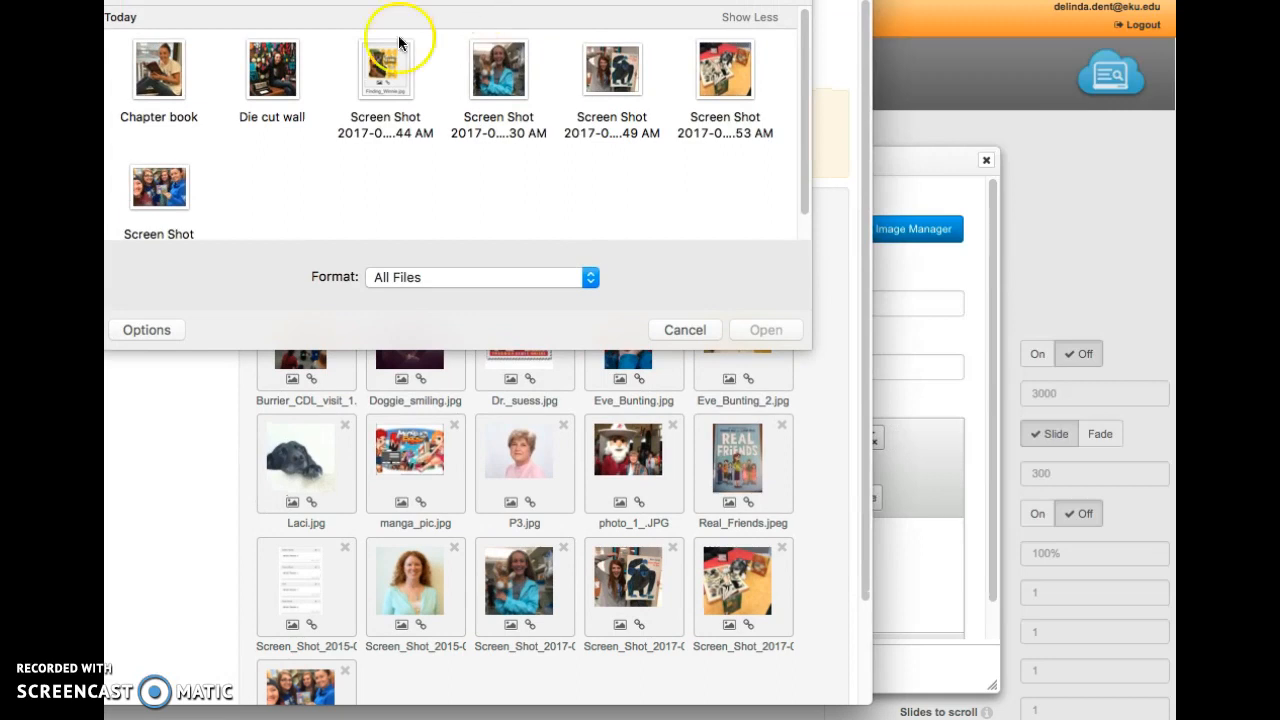
left_click(158, 68)
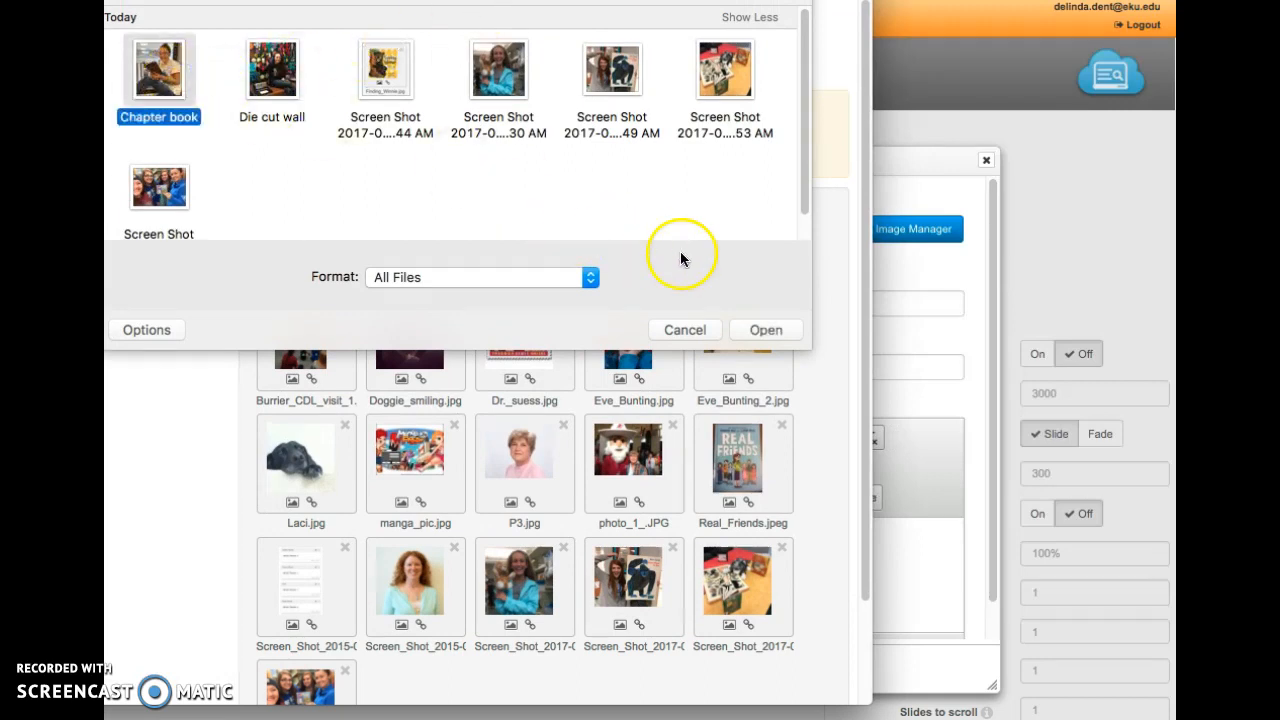
left_click(765, 329)
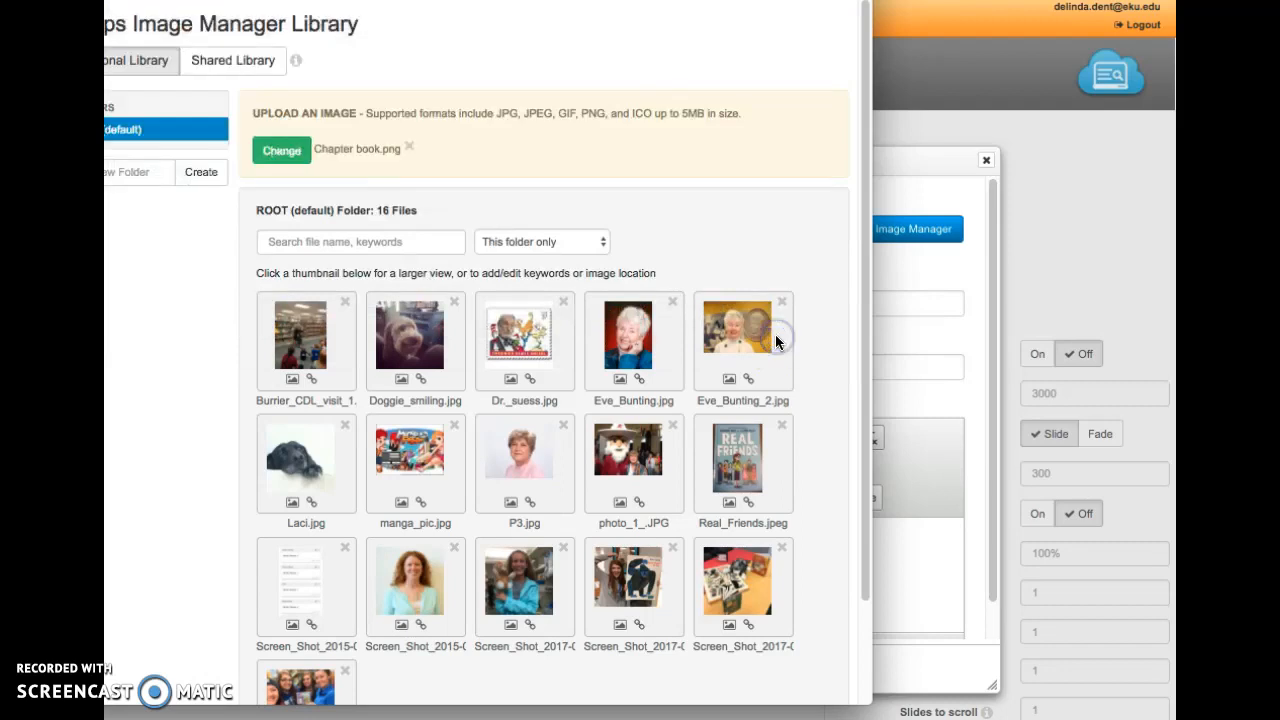
left_click(281, 150)
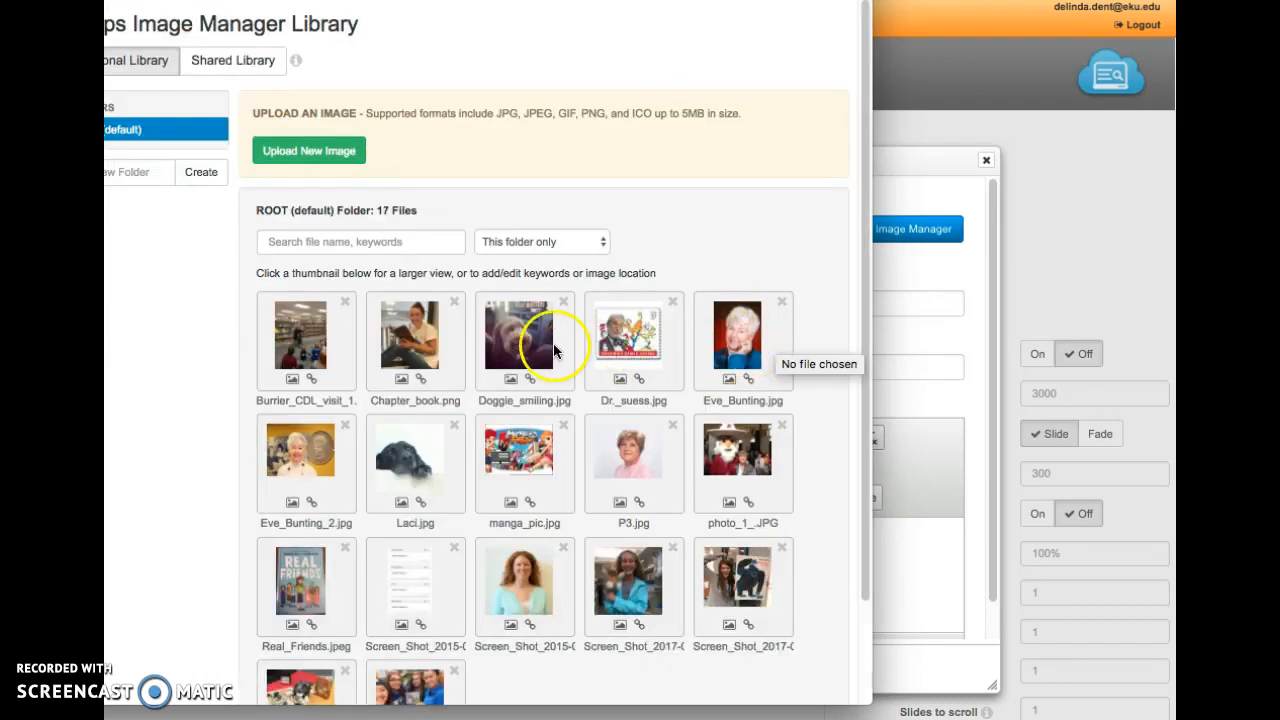
mouse_move(432, 417)
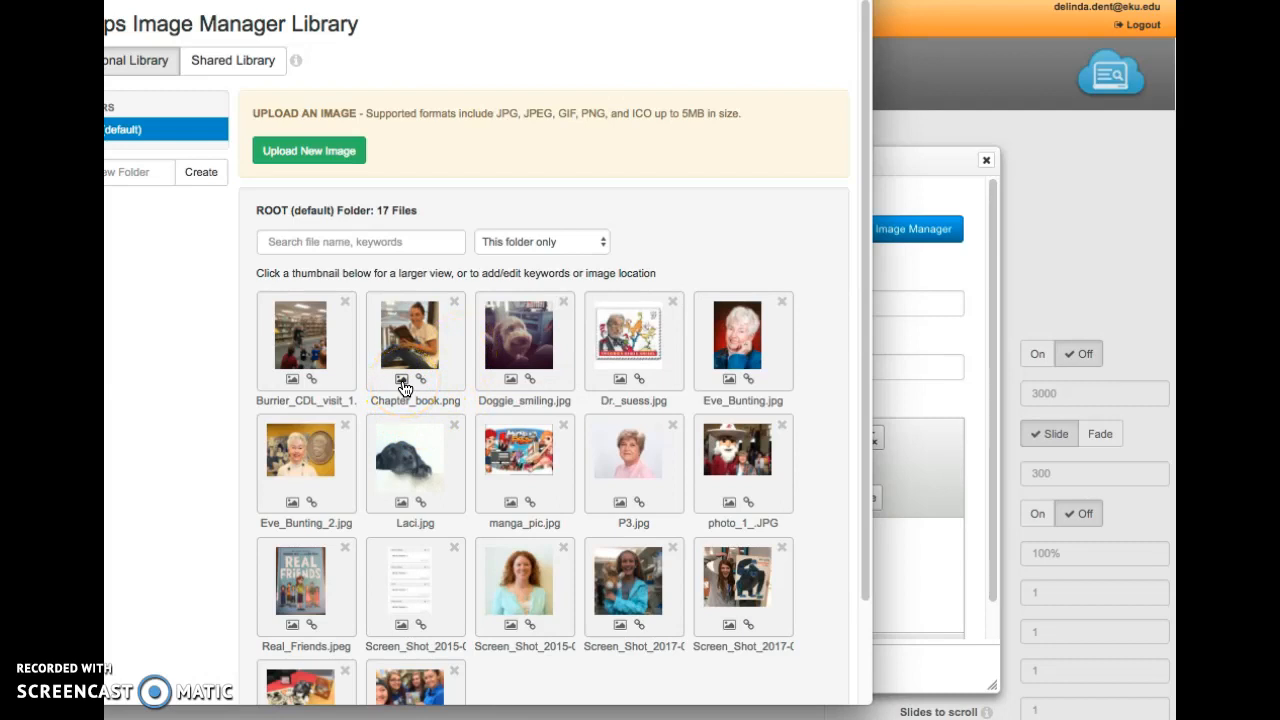
Insert Chapter_book.png as the slide image and title the slide 'Chapter book'.
left_click(415, 338)
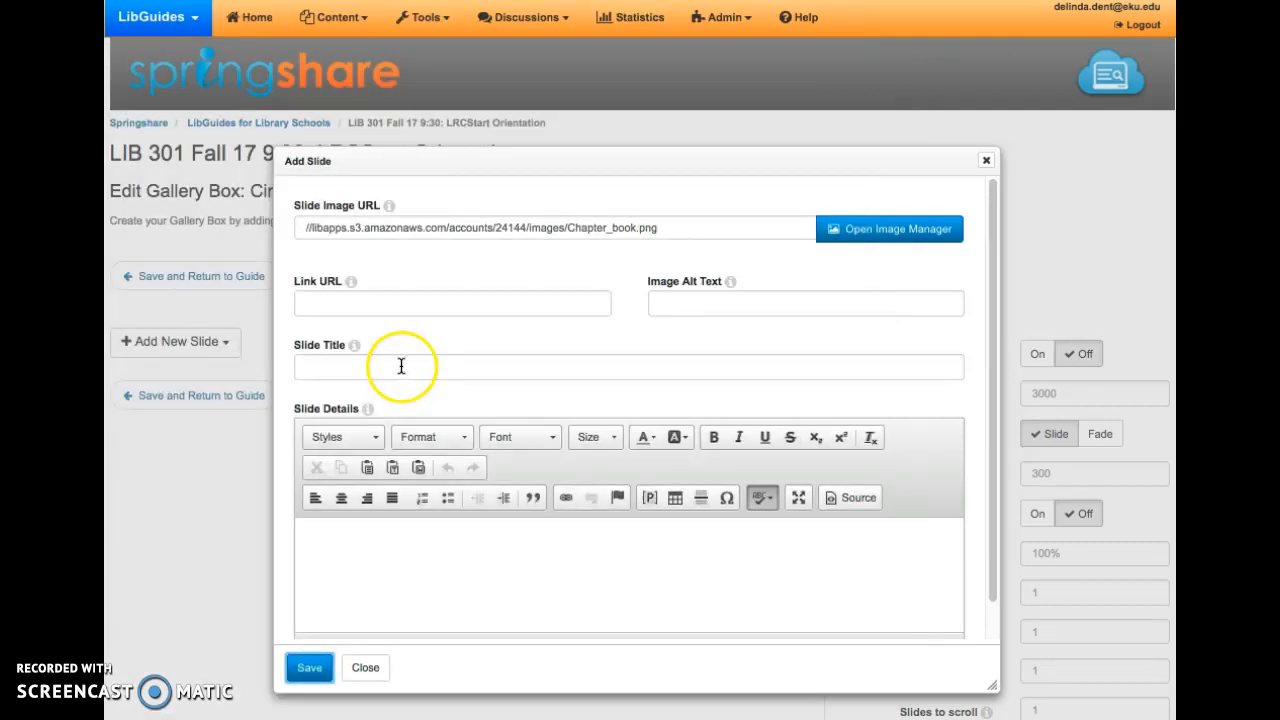
type("P")
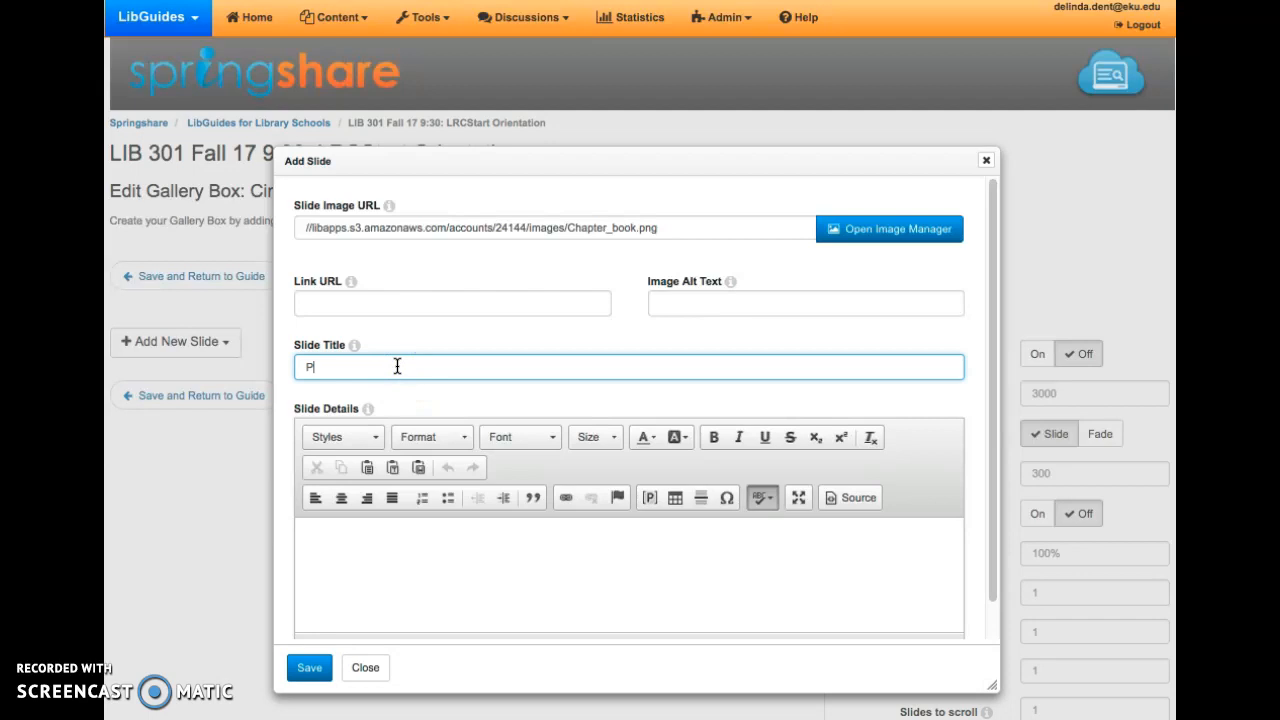
type("Chapter b")
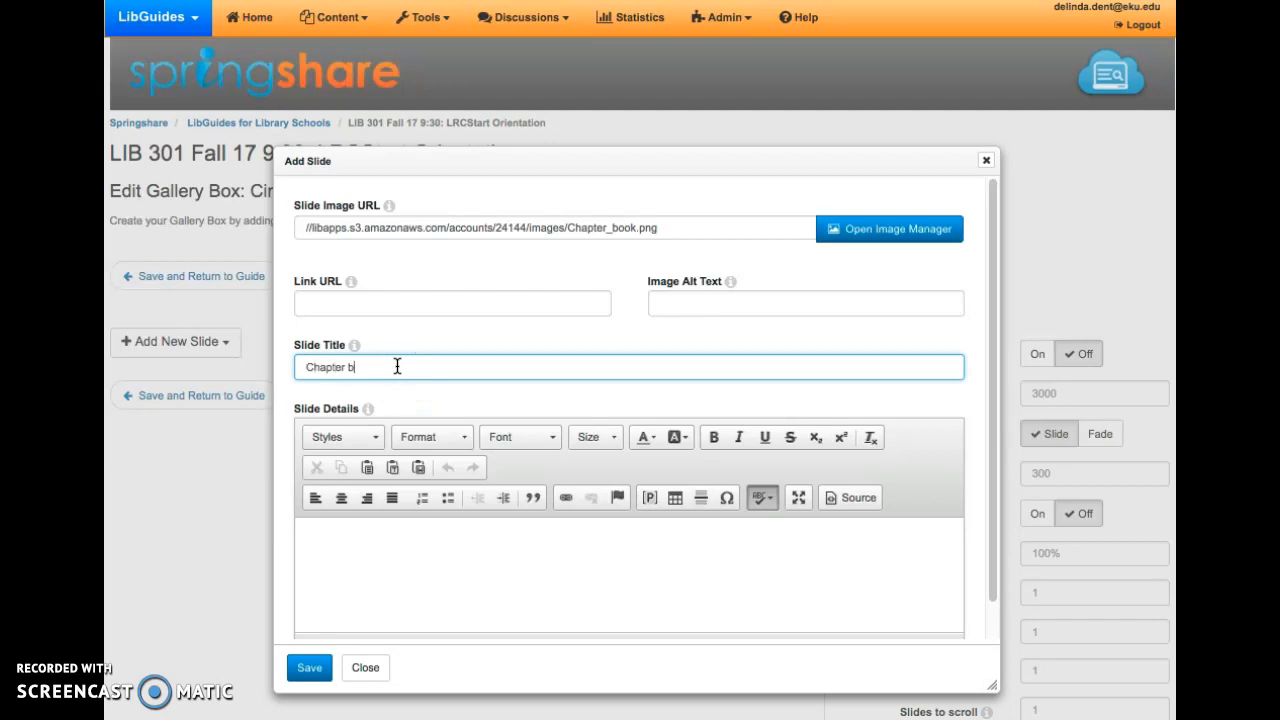
type("ook")
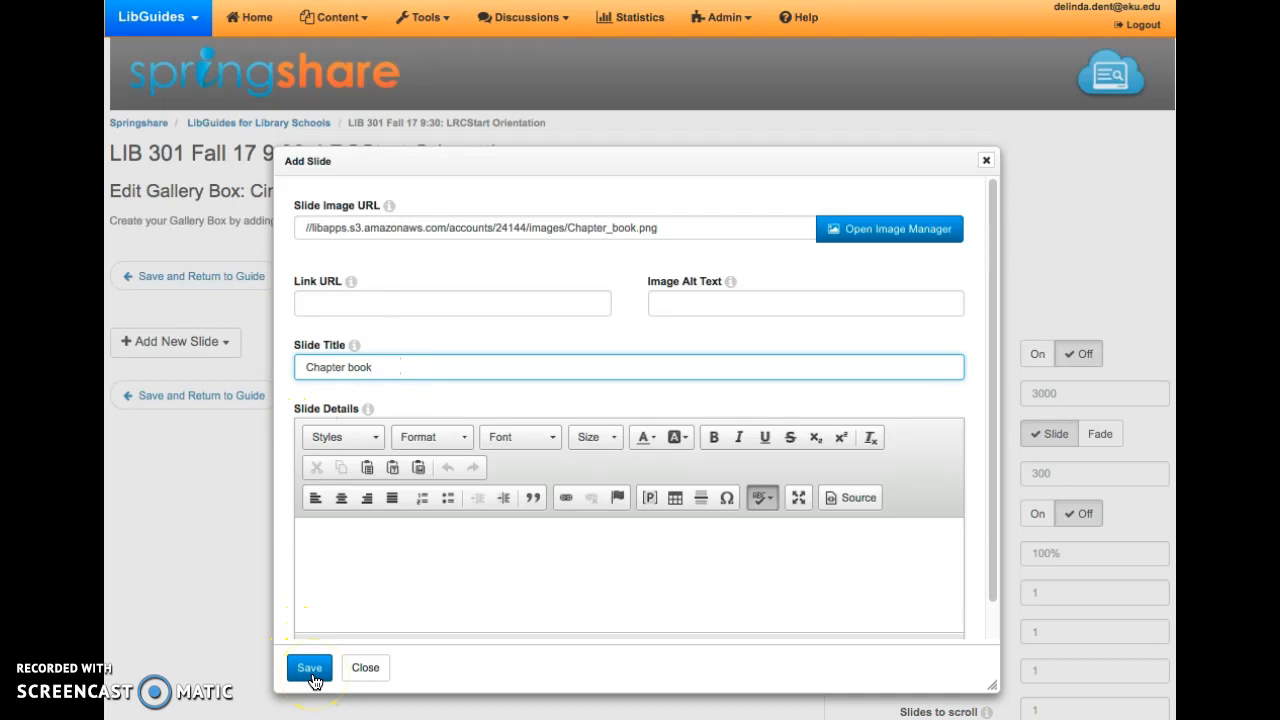
Save the Chapter book slide and begin a second Image slide.
left_click(309, 667)
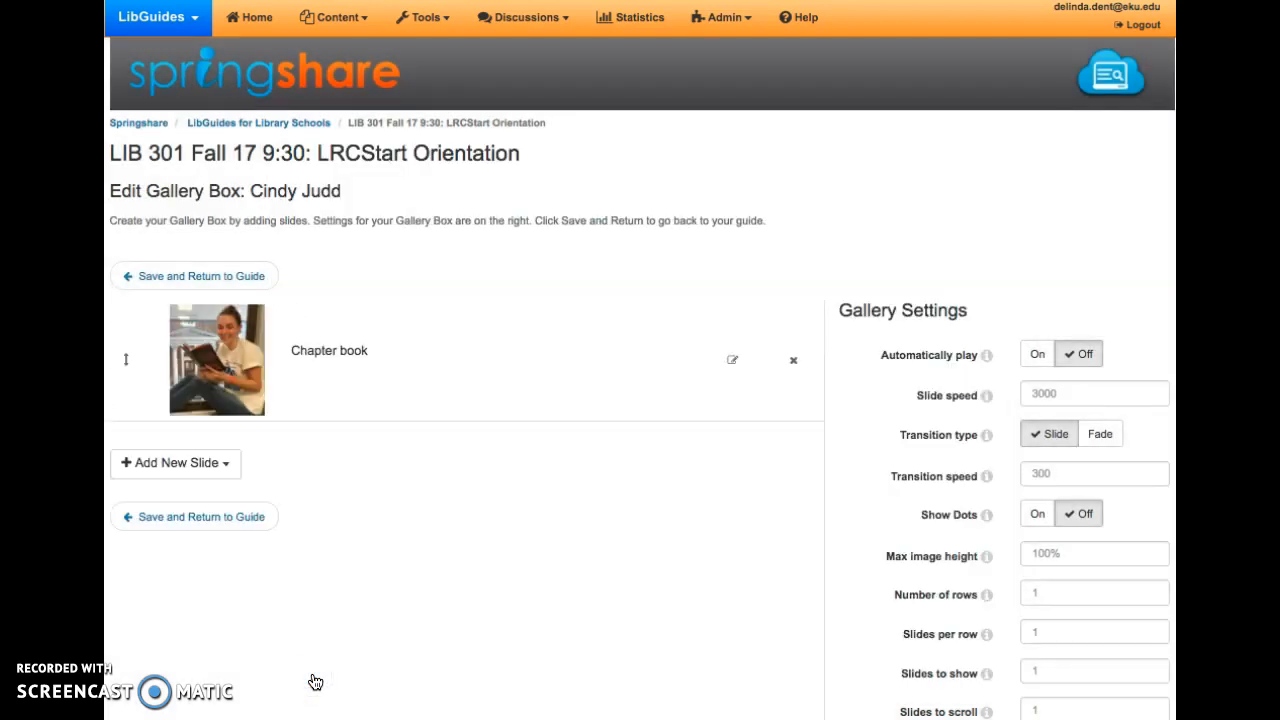
mouse_move(293, 465)
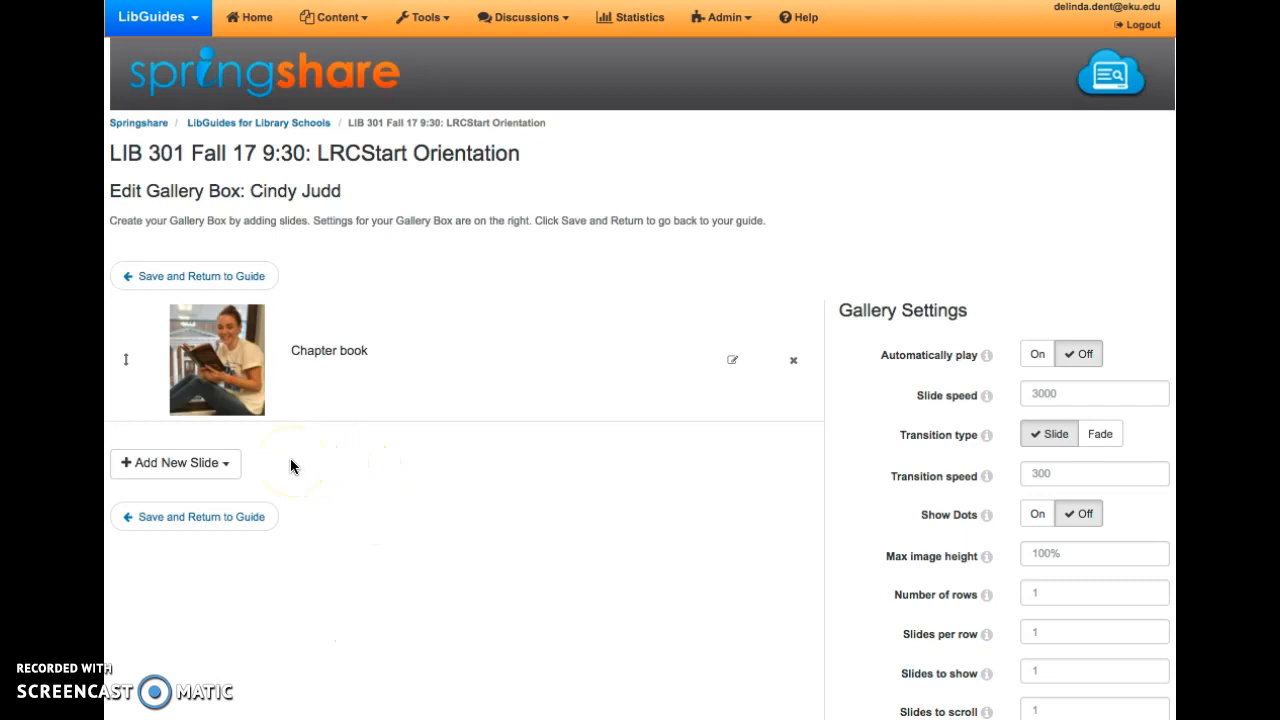
mouse_move(220, 465)
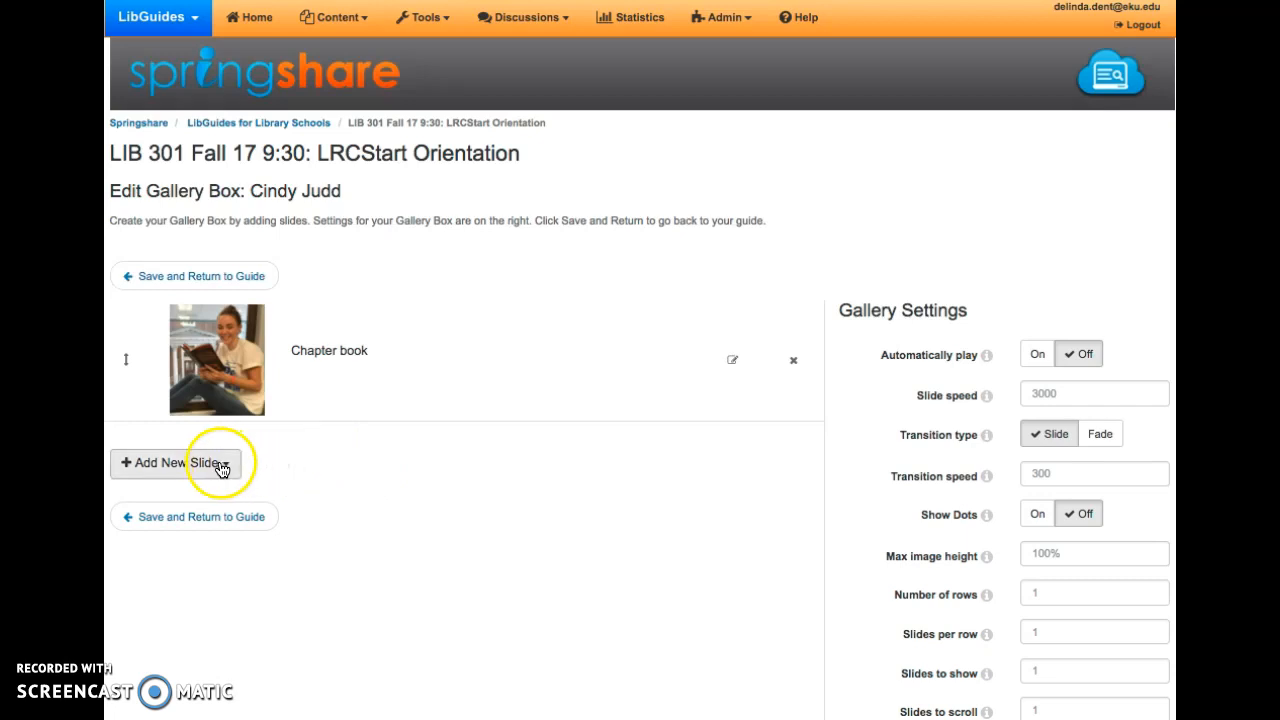
left_click(175, 462)
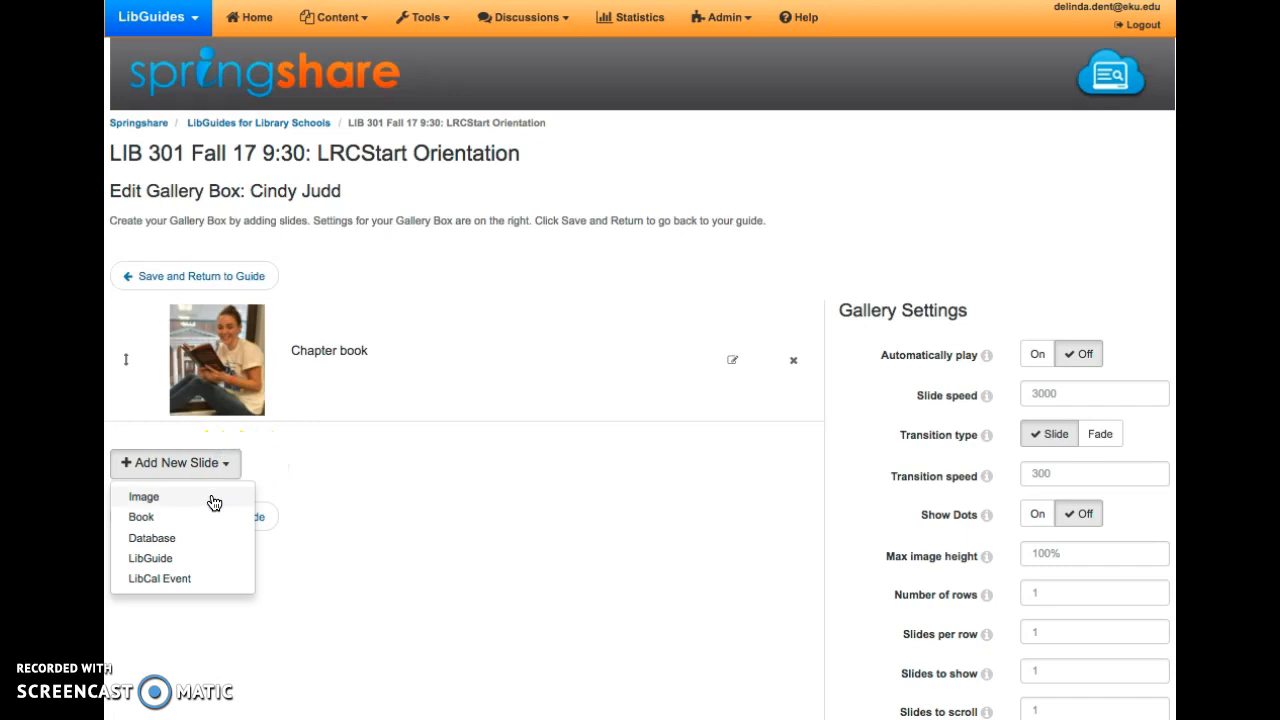
left_click(144, 496)
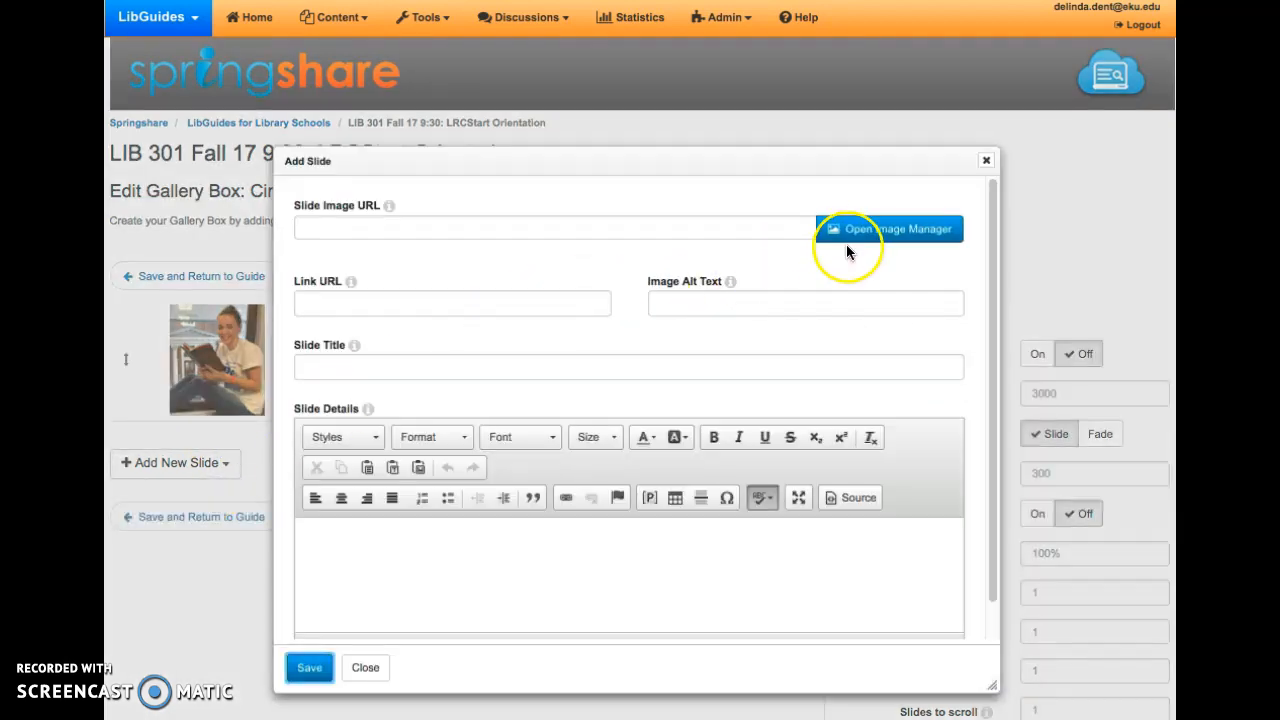
Upload Die_cut_wall.png through Image Manager and insert it as the second slide's image.
left_click(888, 228)
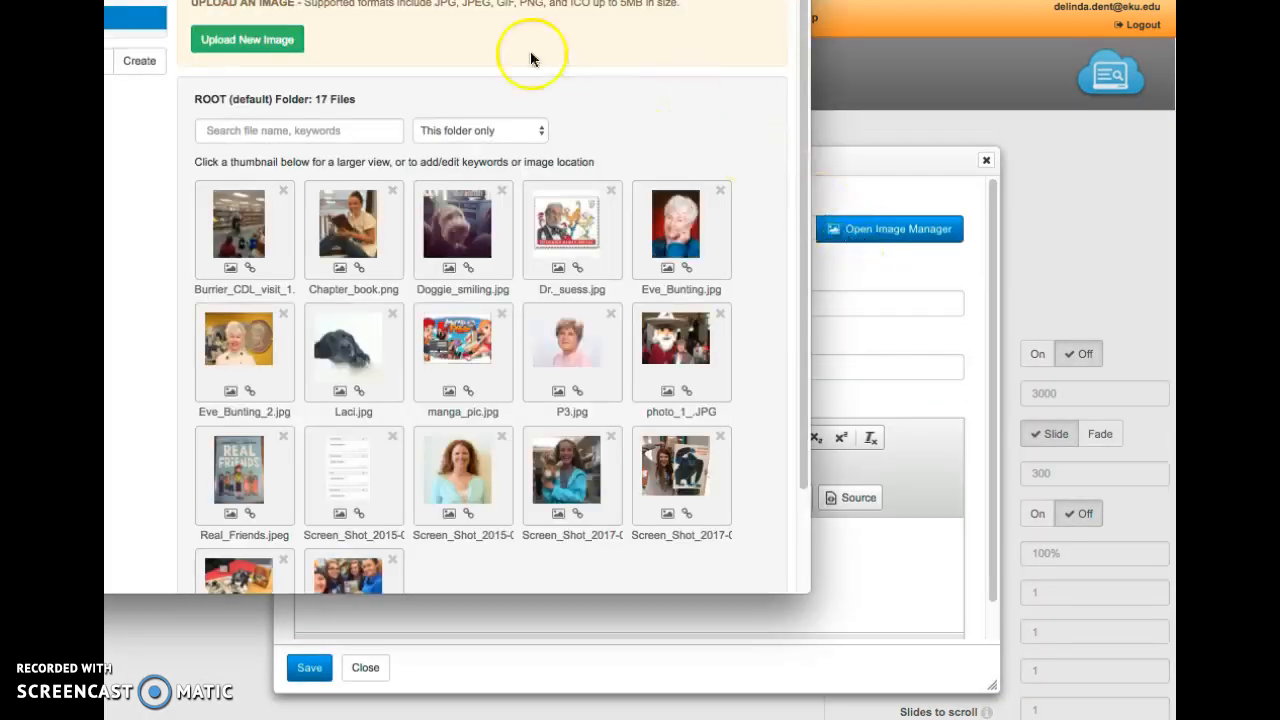
left_click(246, 39)
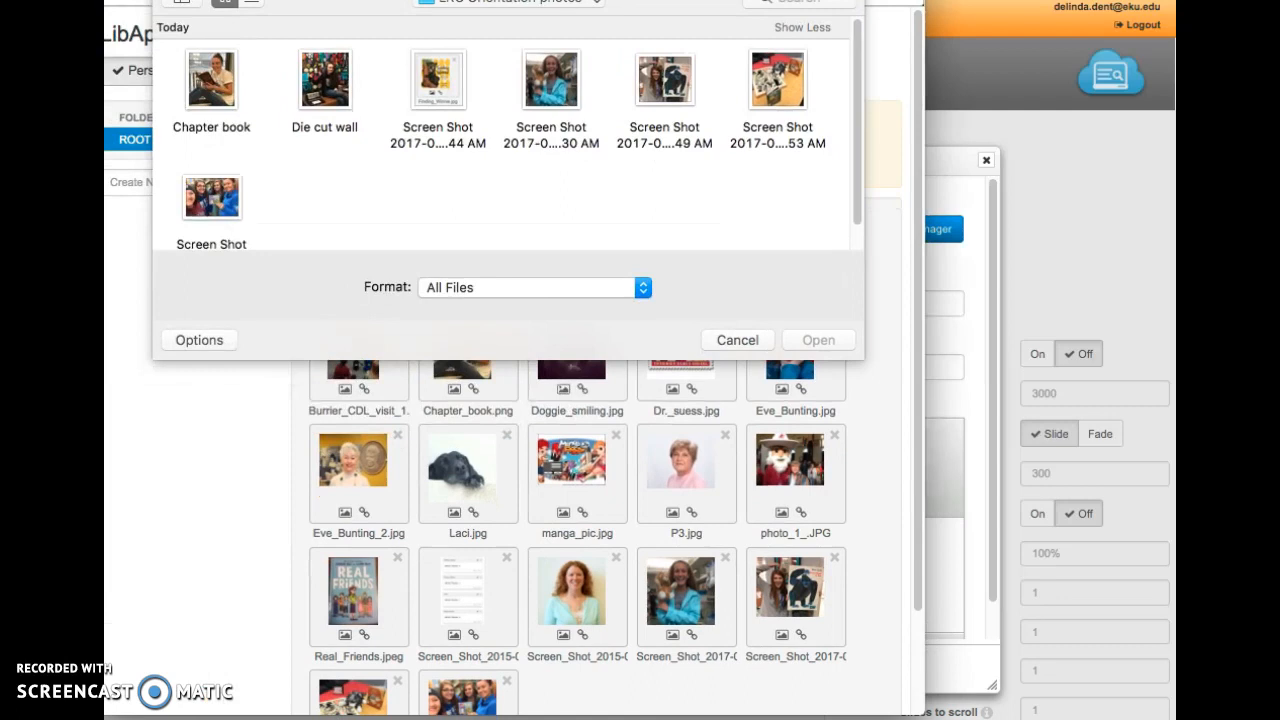
left_click(324, 80)
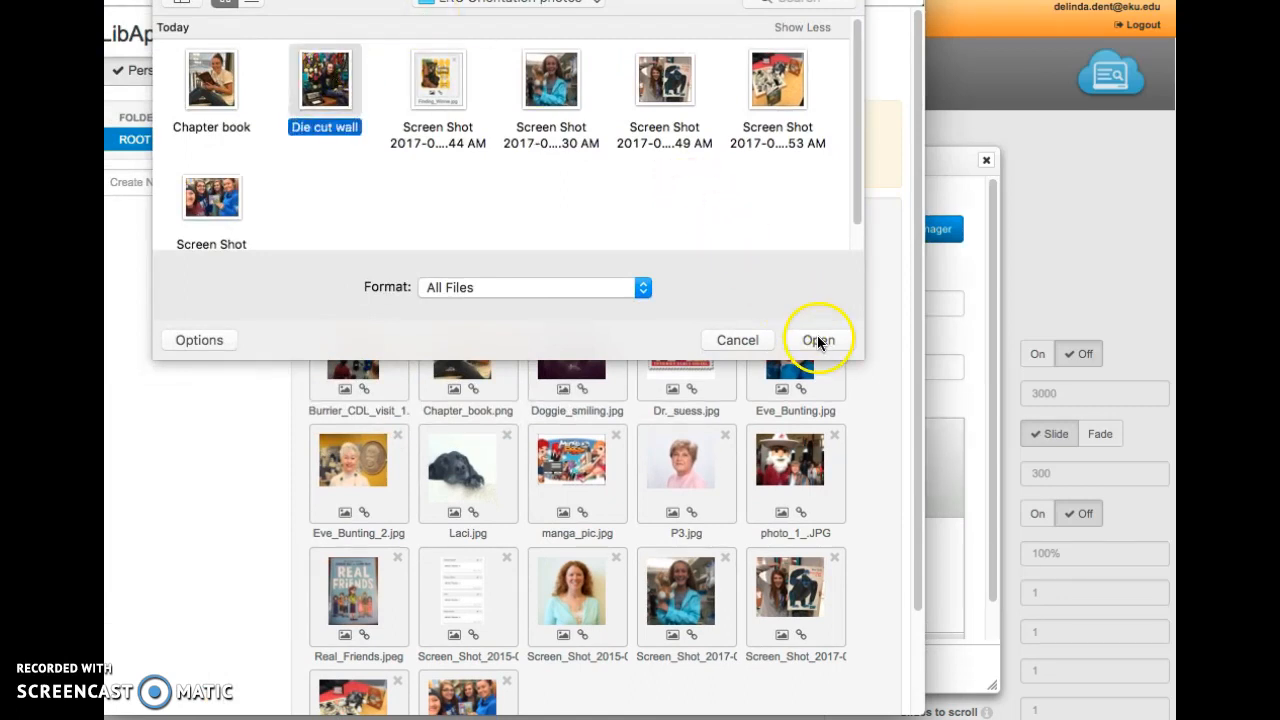
left_click(817, 340)
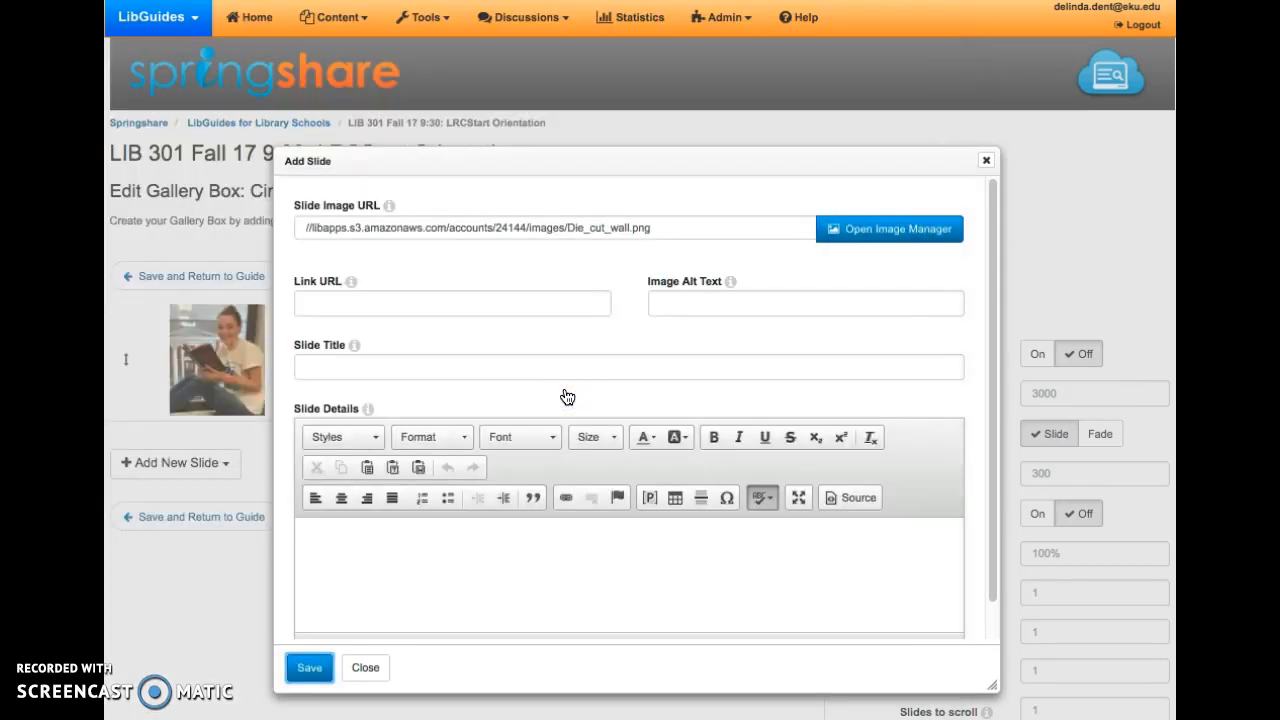
Title the second slide 'Die cut wall' and save it.
type("Die cut wall")
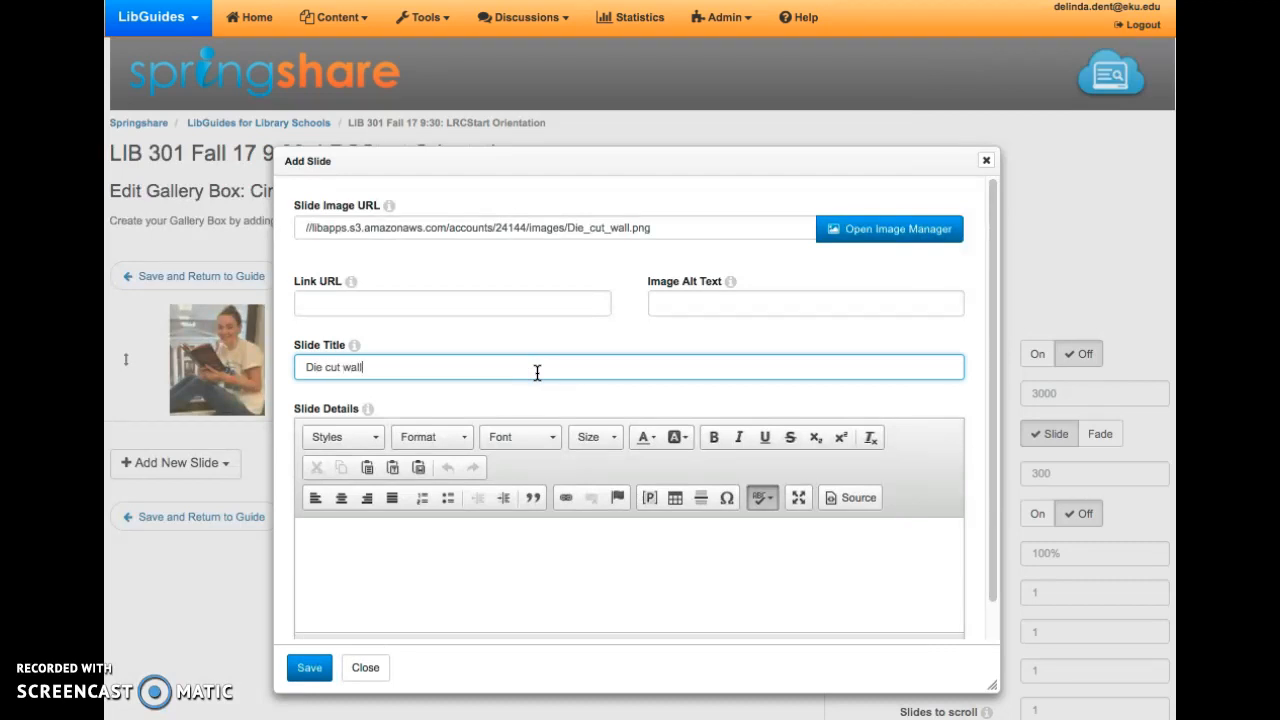
left_click(309, 667)
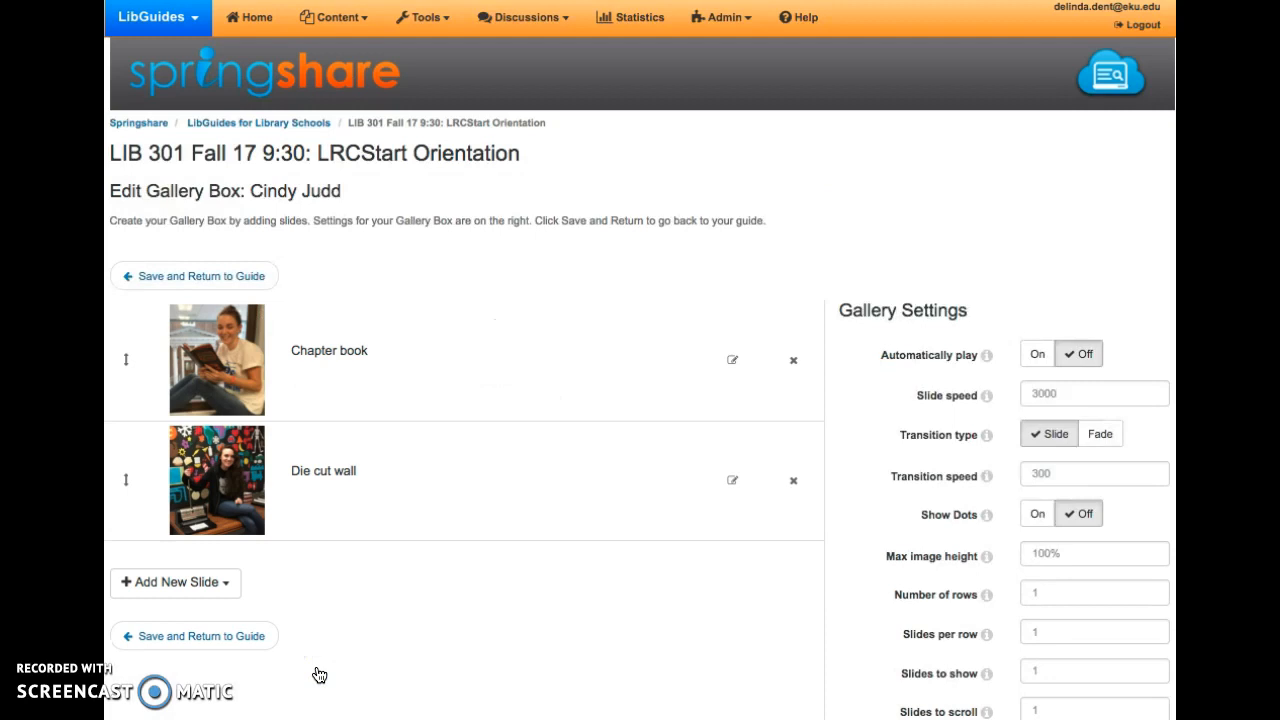
mouse_move(307, 661)
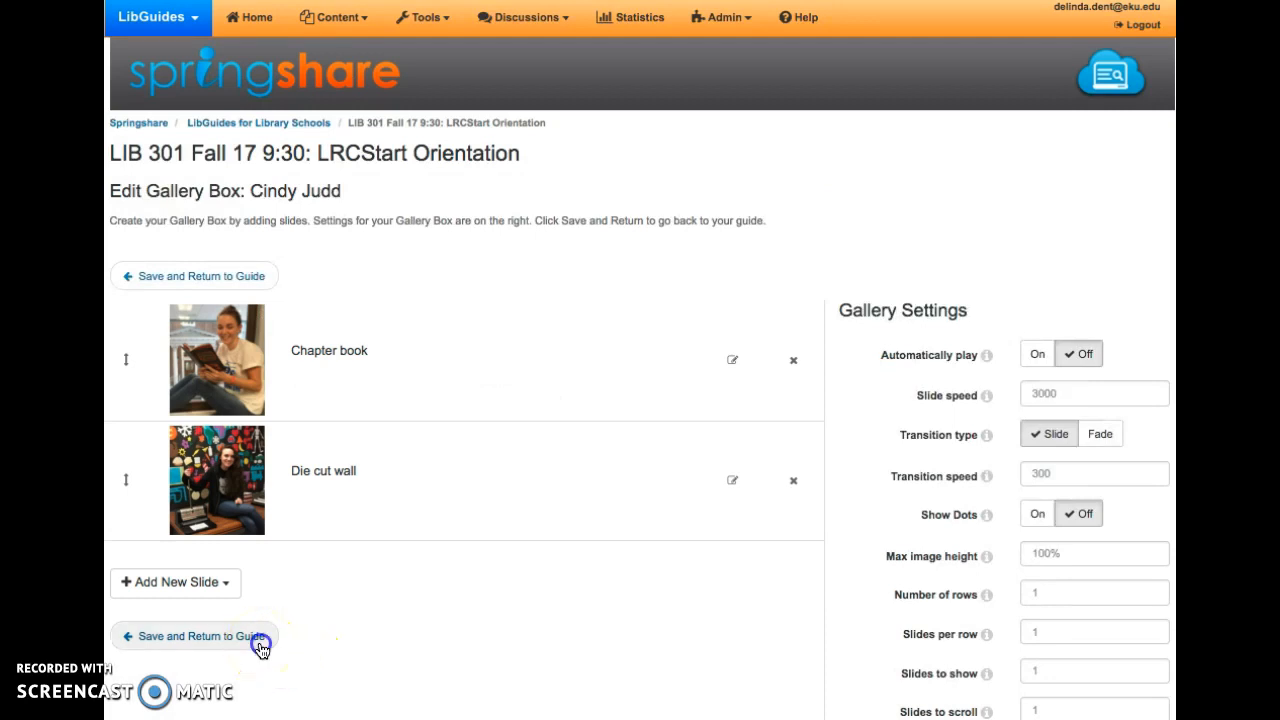
Return to the guide and cycle the Cindy Judd gallery through Die cut wall and Chapter book.
left_click(195, 636)
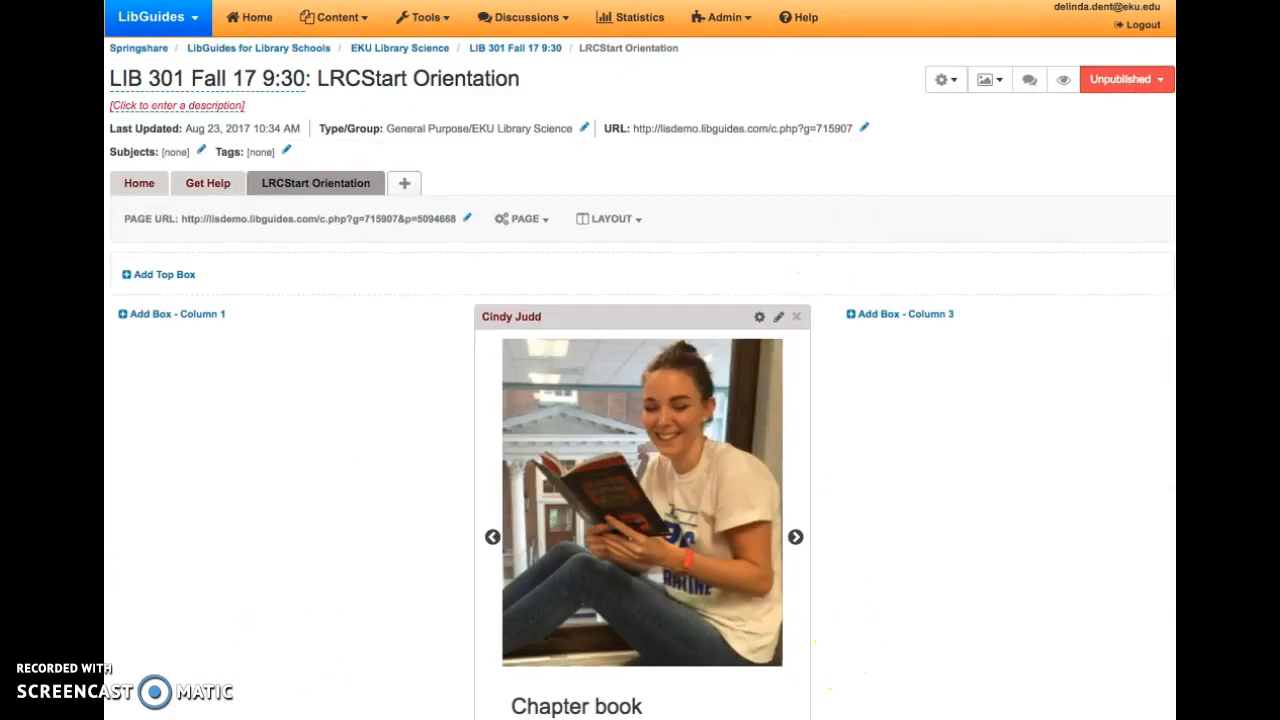
scroll("down", 3)
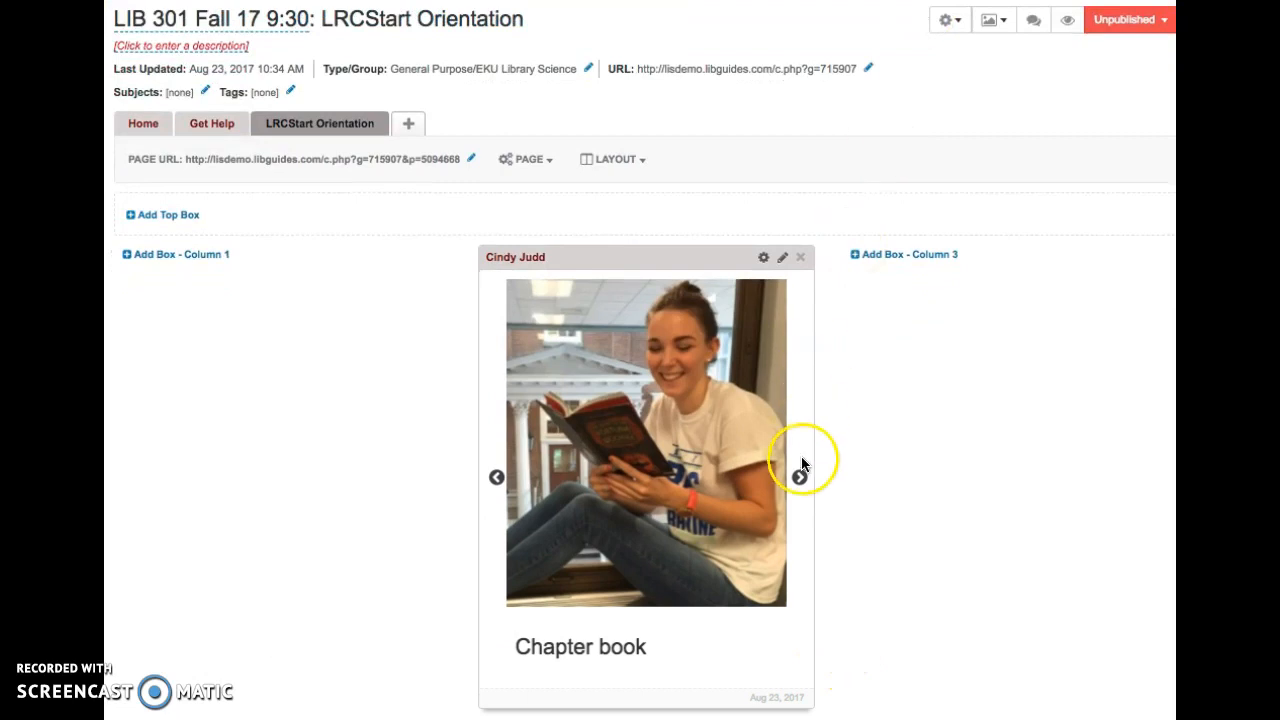
left_click(799, 476)
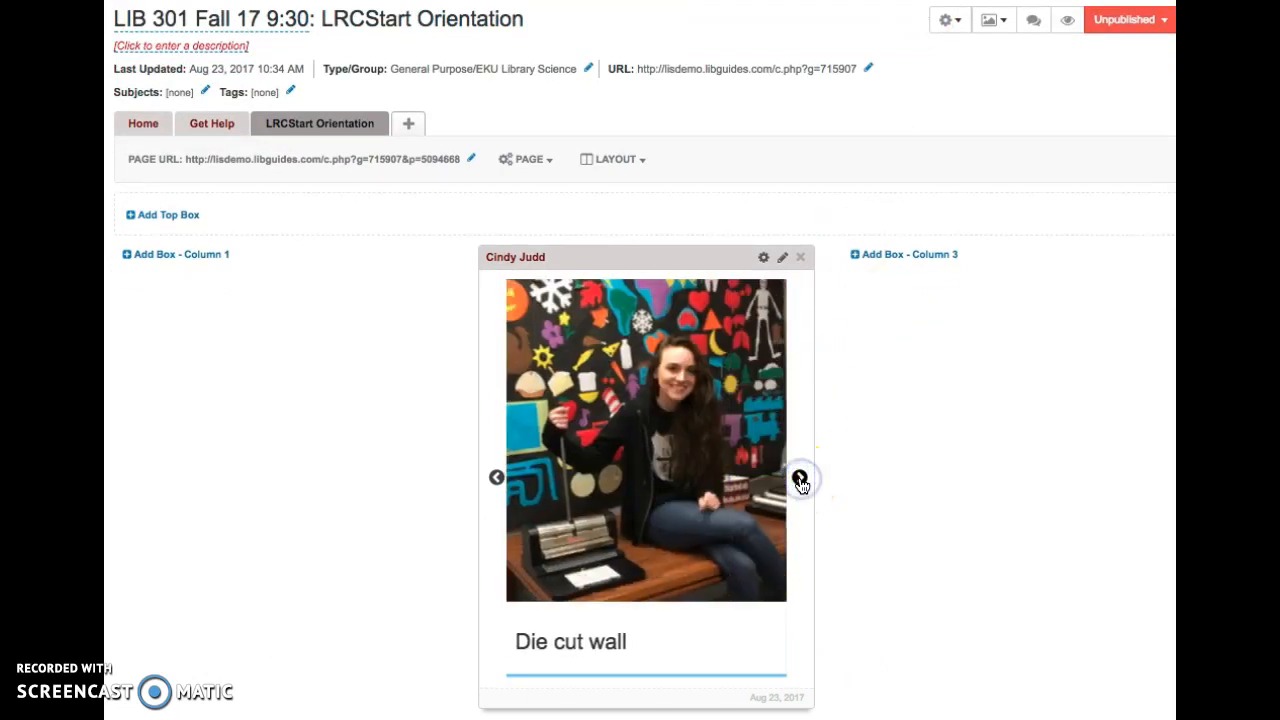
left_click(800, 477)
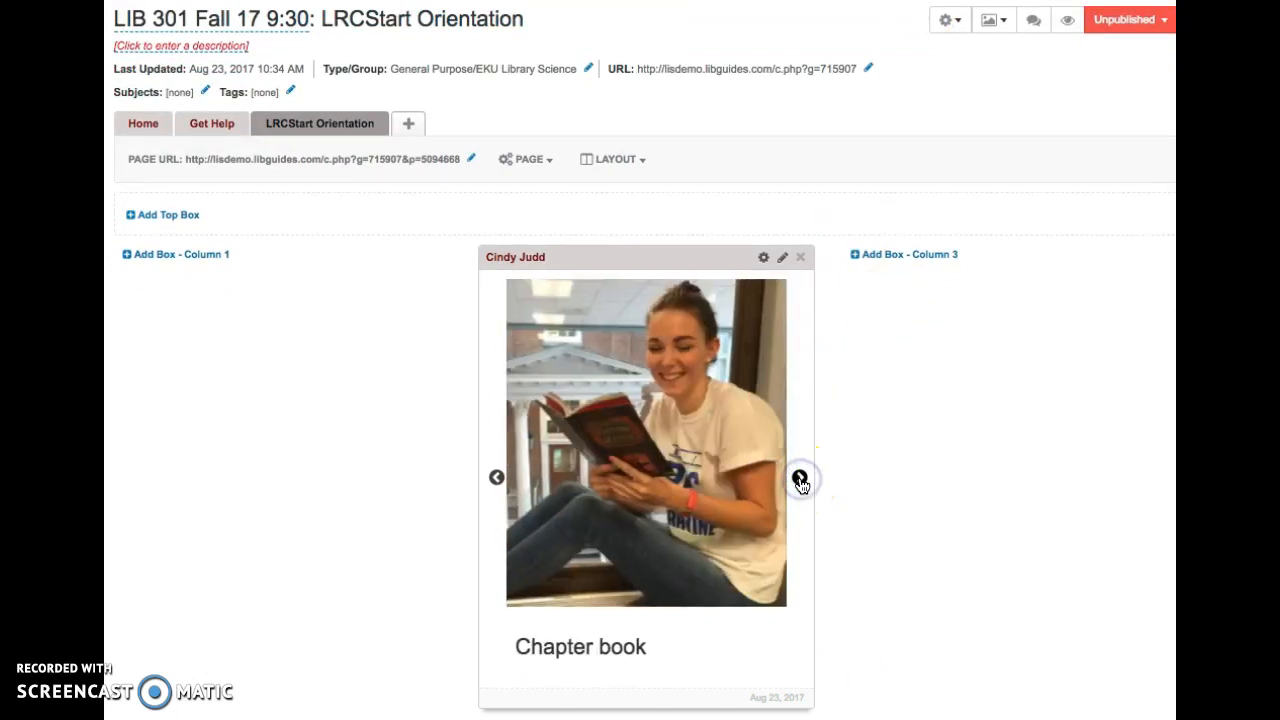